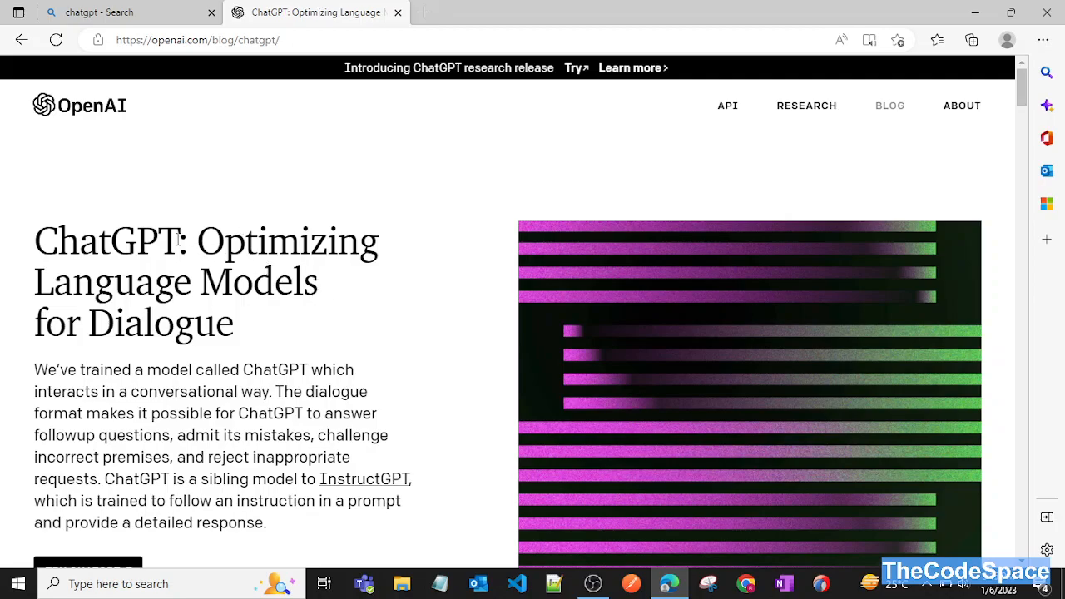
Select 'ChatGPT' in the blog title and bring back the Bing 'chatgpt' search results.
double_click(109, 241)
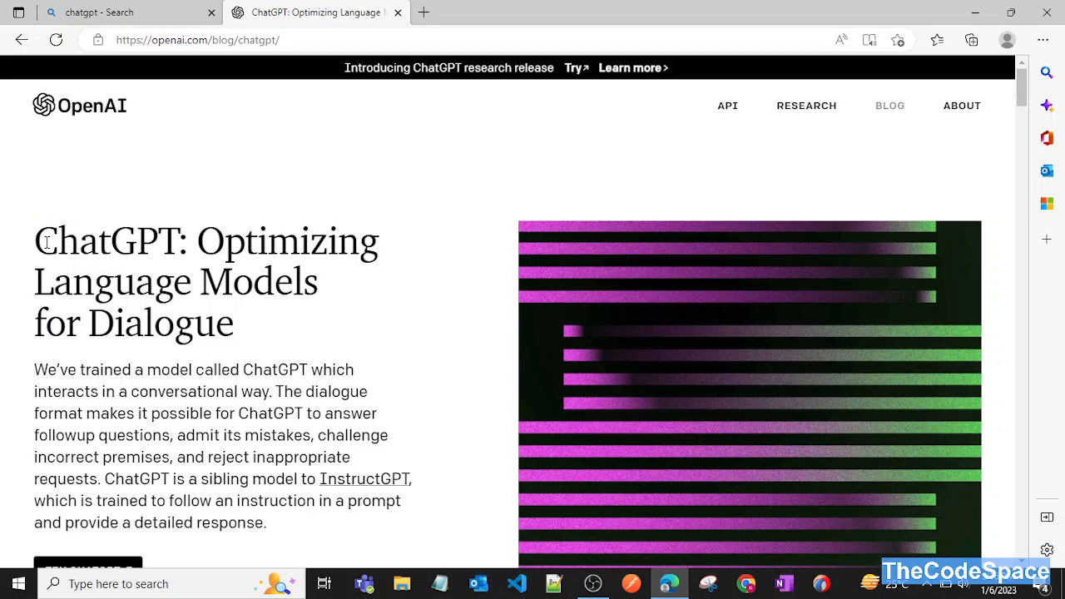
double_click(106, 241)
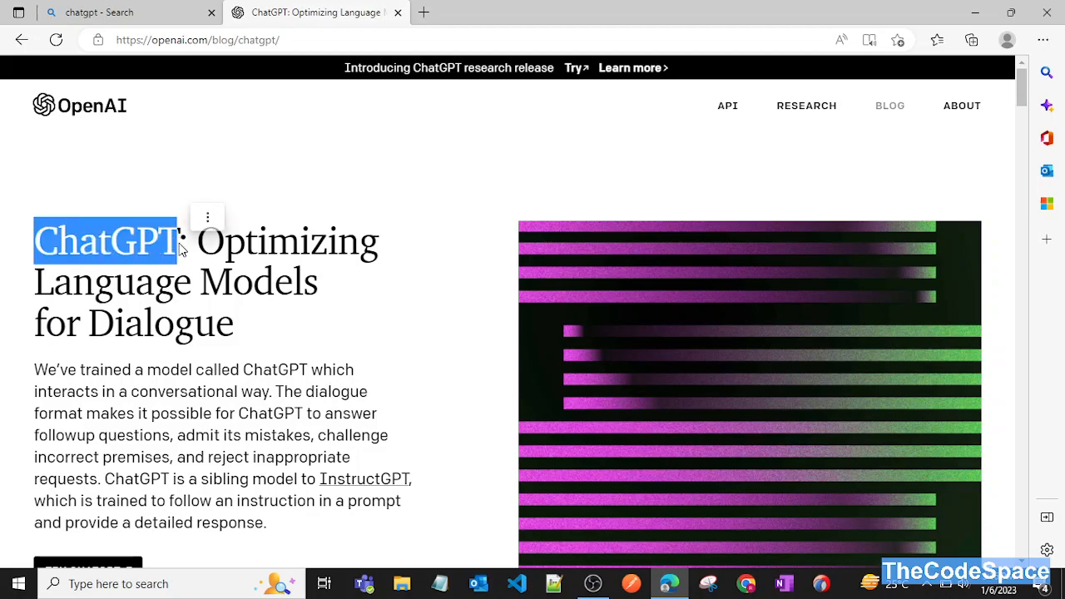
scroll("down", 3)
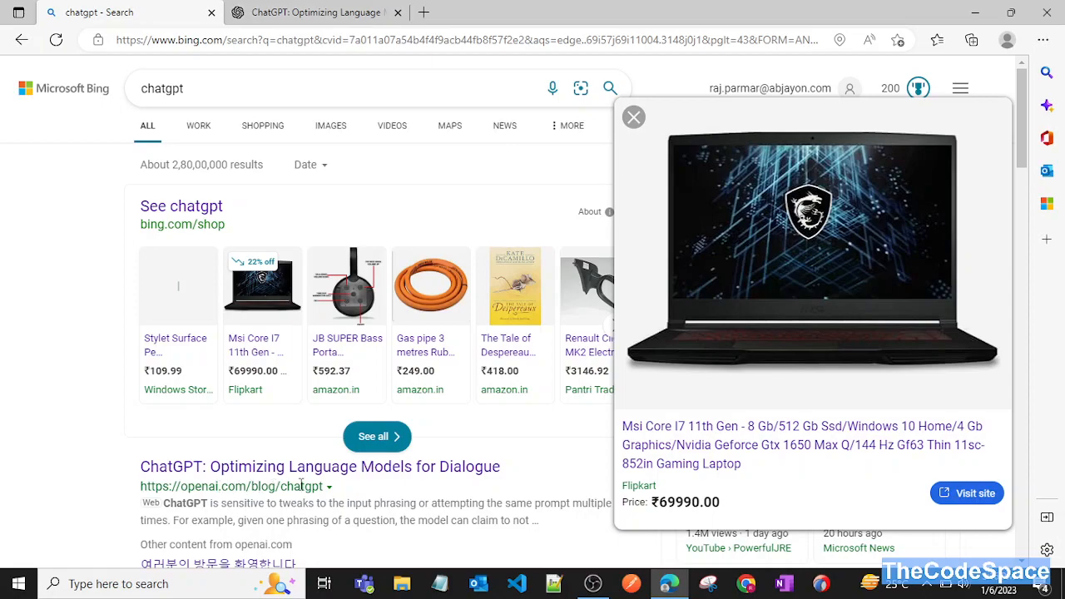
Go back to the ChatGPT blog post and launch the chat site via TRY CHATGPT.
left_click(316, 11)
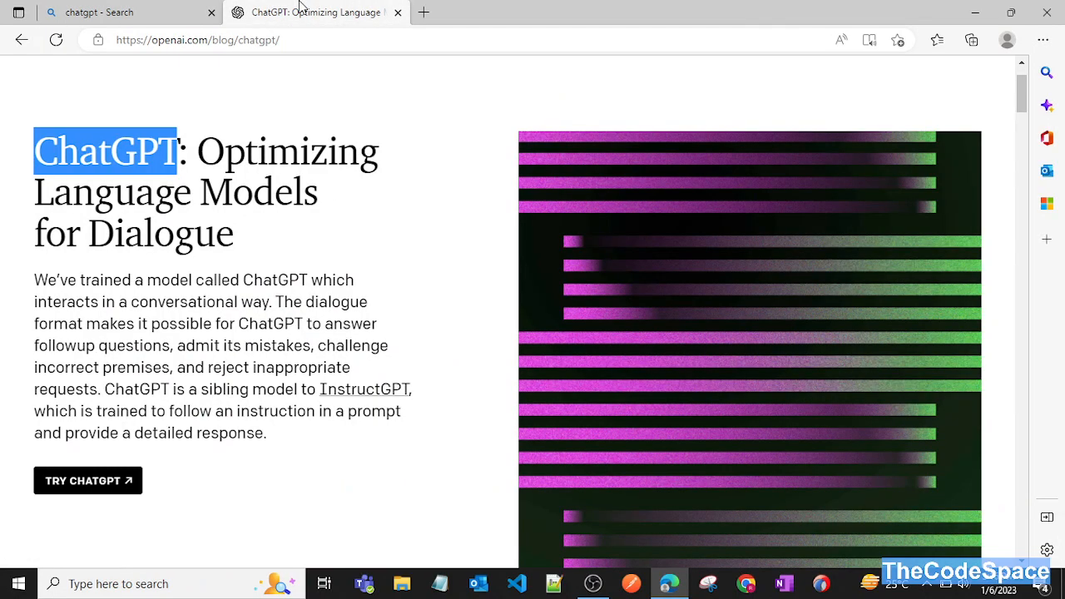
scroll("down", 3)
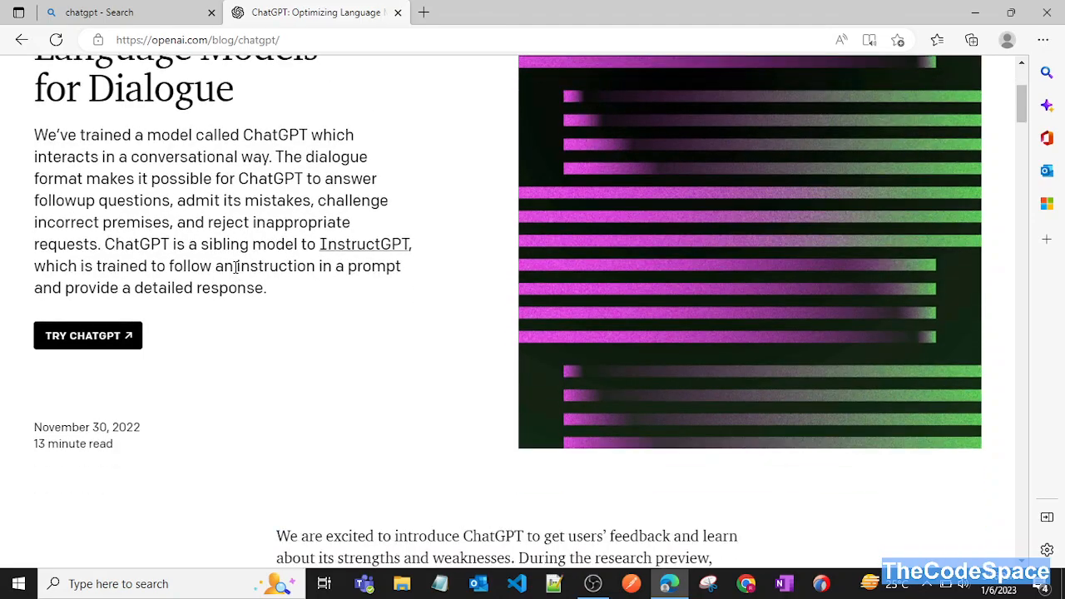
left_click(87, 335)
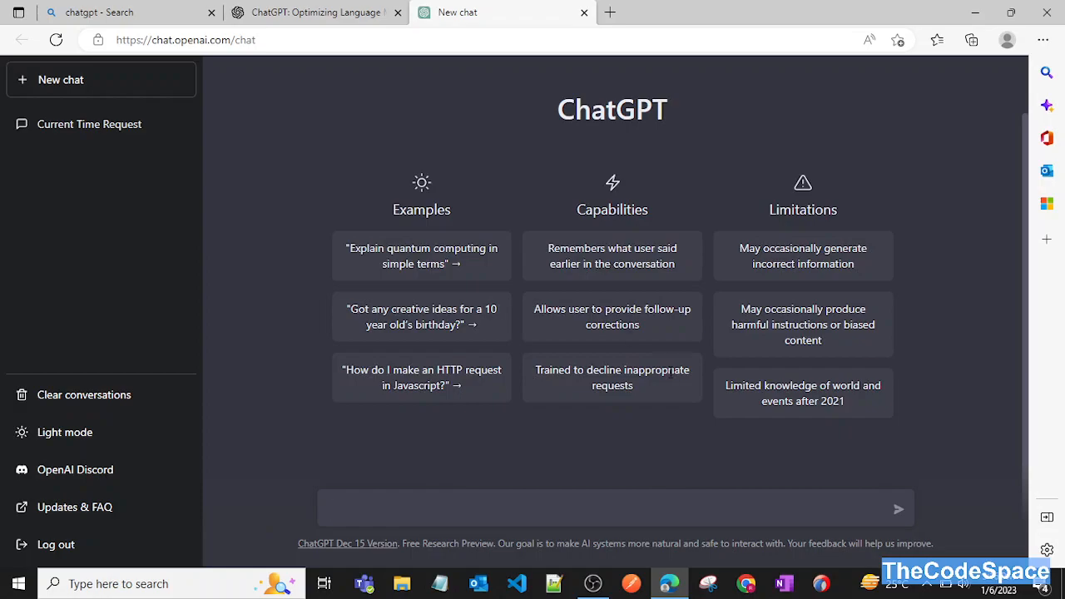
mouse_move(508, 216)
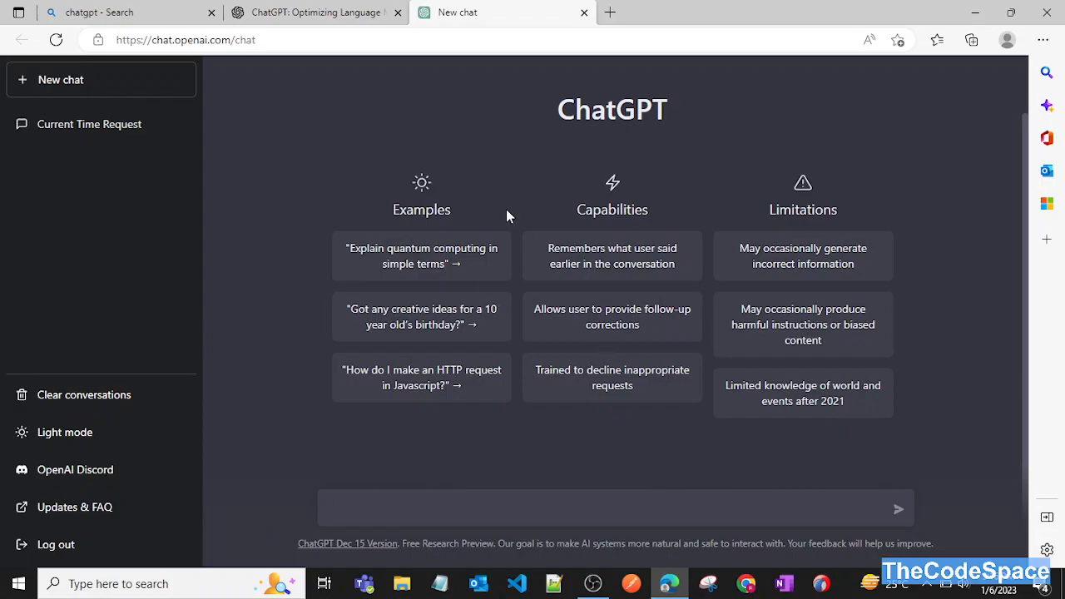
Switch ChatGPT to Light mode from the left sidebar.
left_click(616, 508)
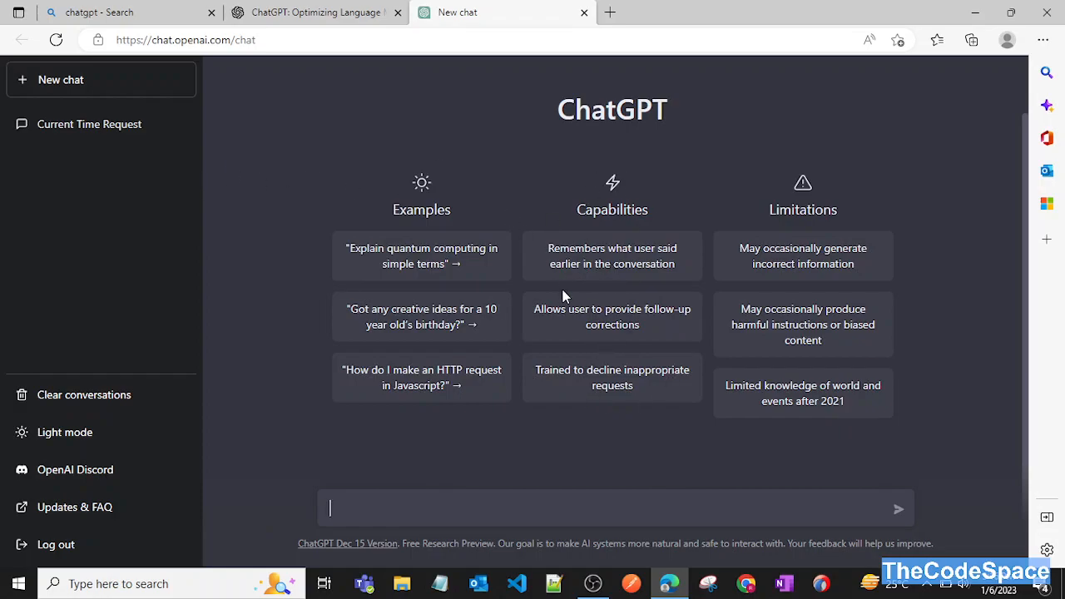
mouse_move(586, 194)
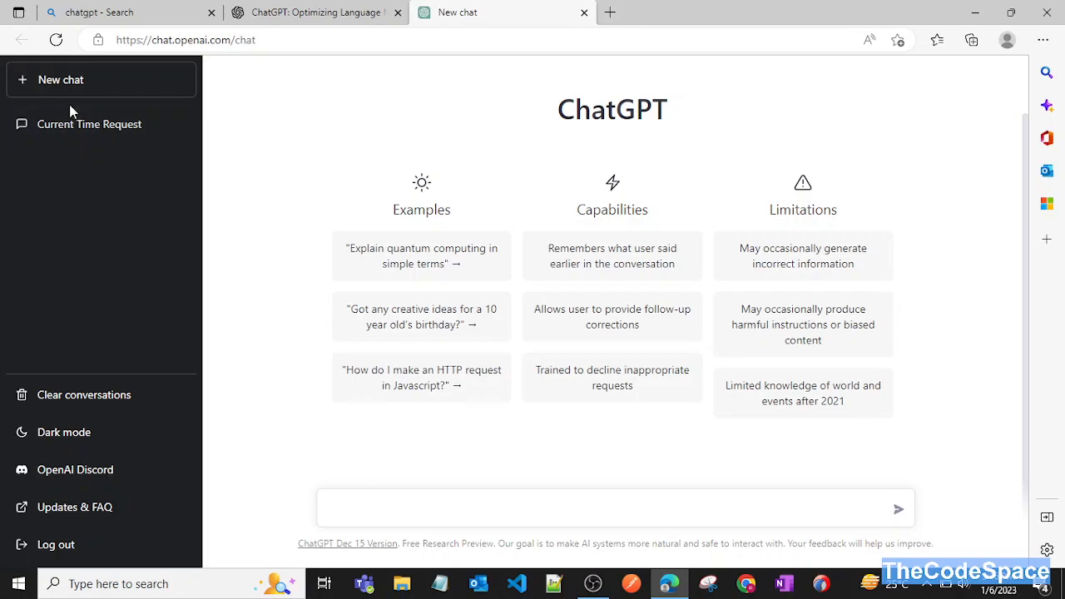
mouse_move(92, 103)
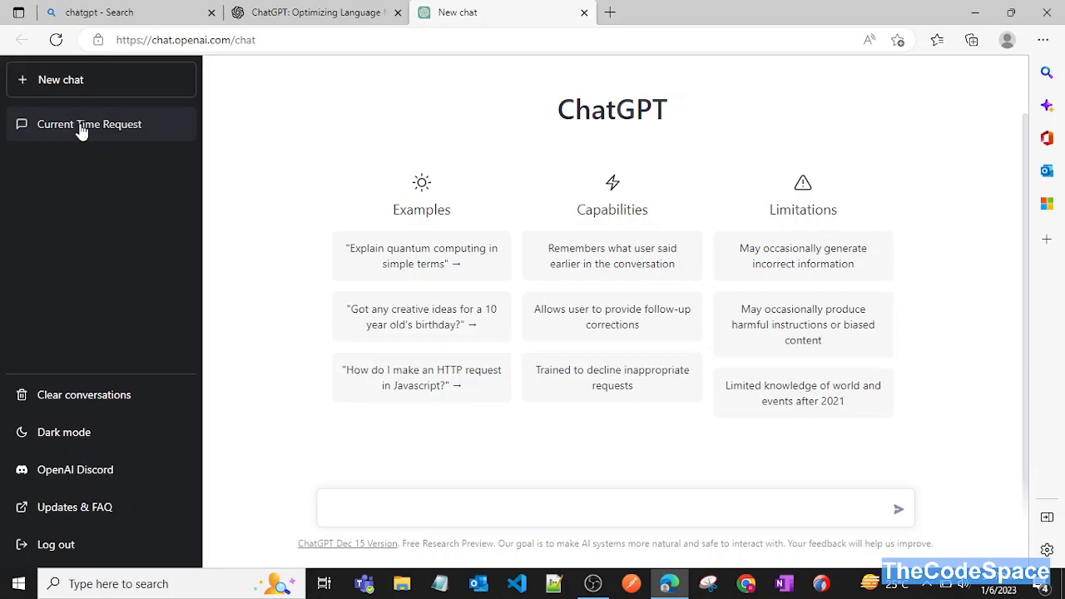
left_click(89, 124)
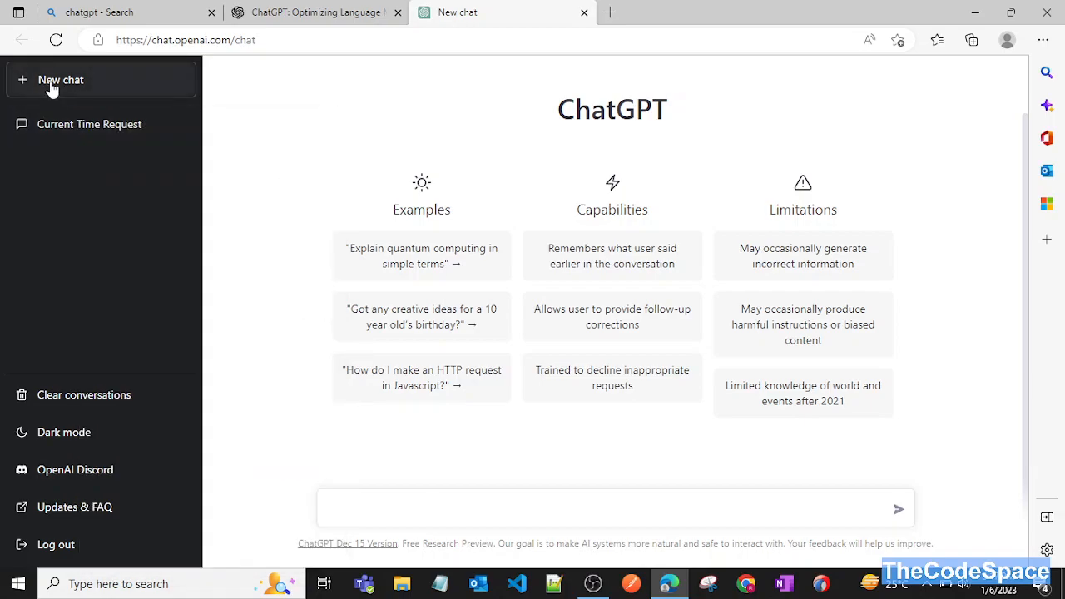
mouse_move(525, 490)
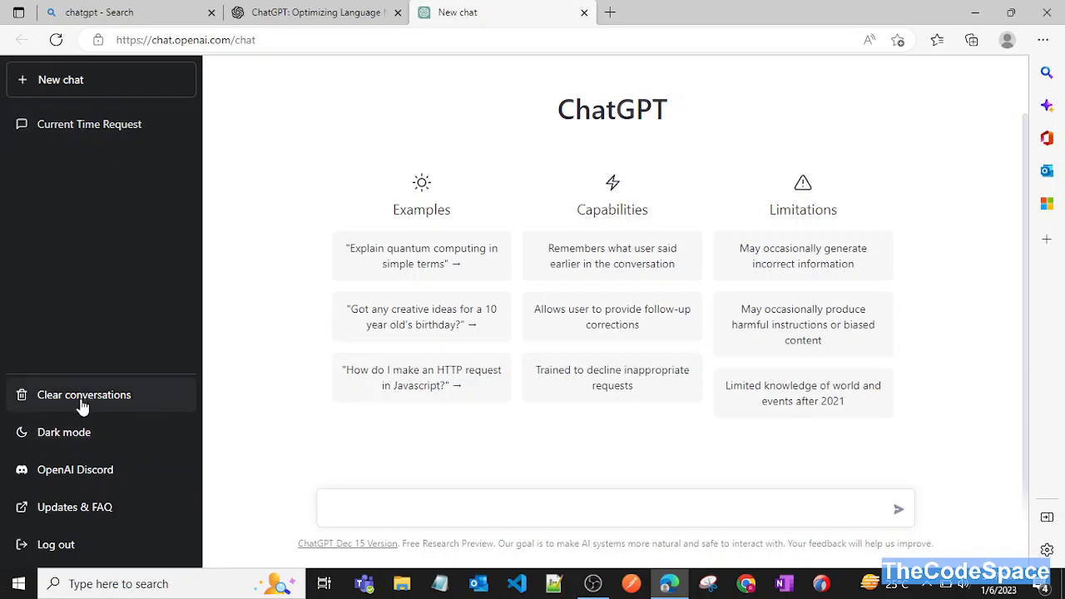
Clear and confirm deleting all conversations, leaving the message box ready.
left_click(84, 394)
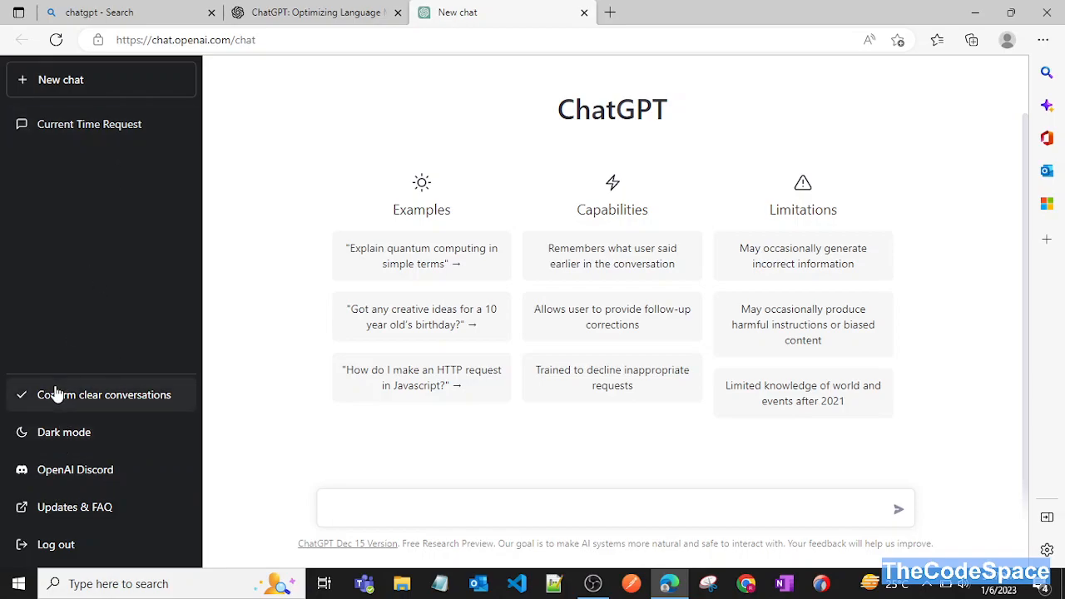
left_click(105, 395)
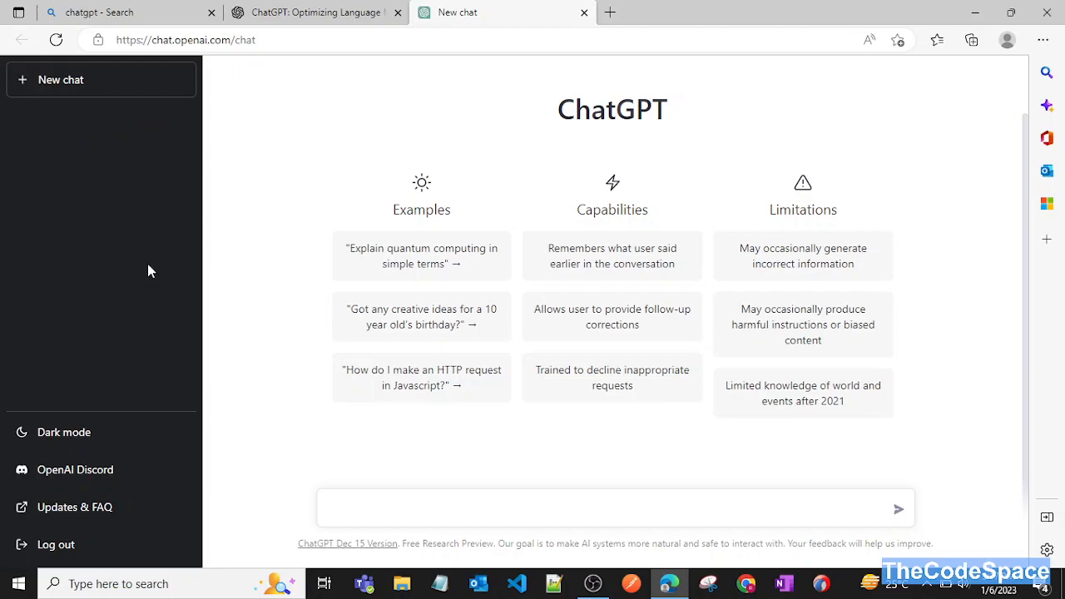
mouse_move(164, 221)
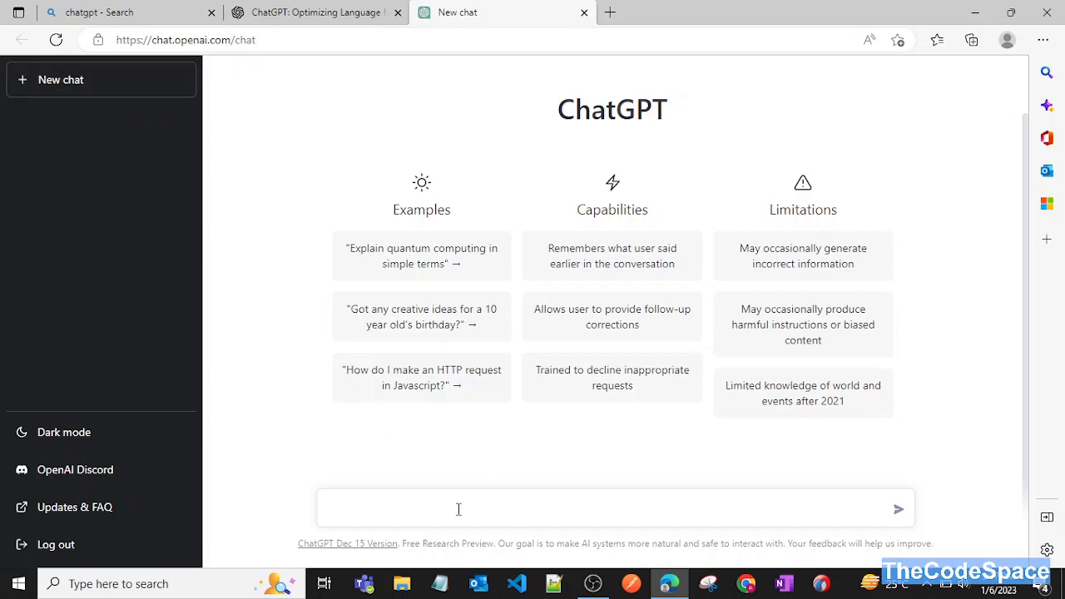
left_click(458, 508)
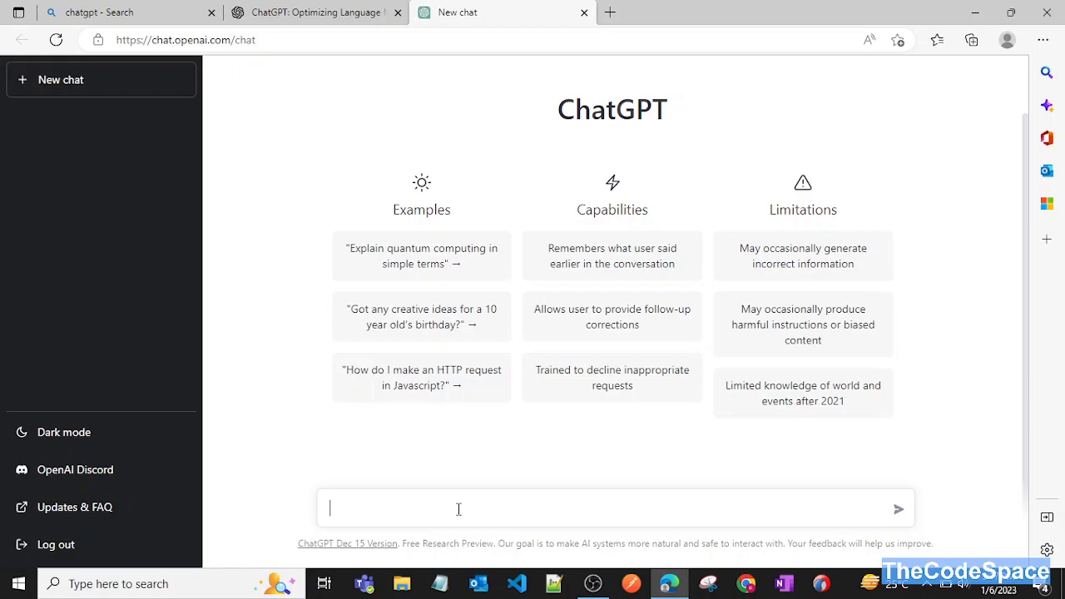
mouse_move(510, 508)
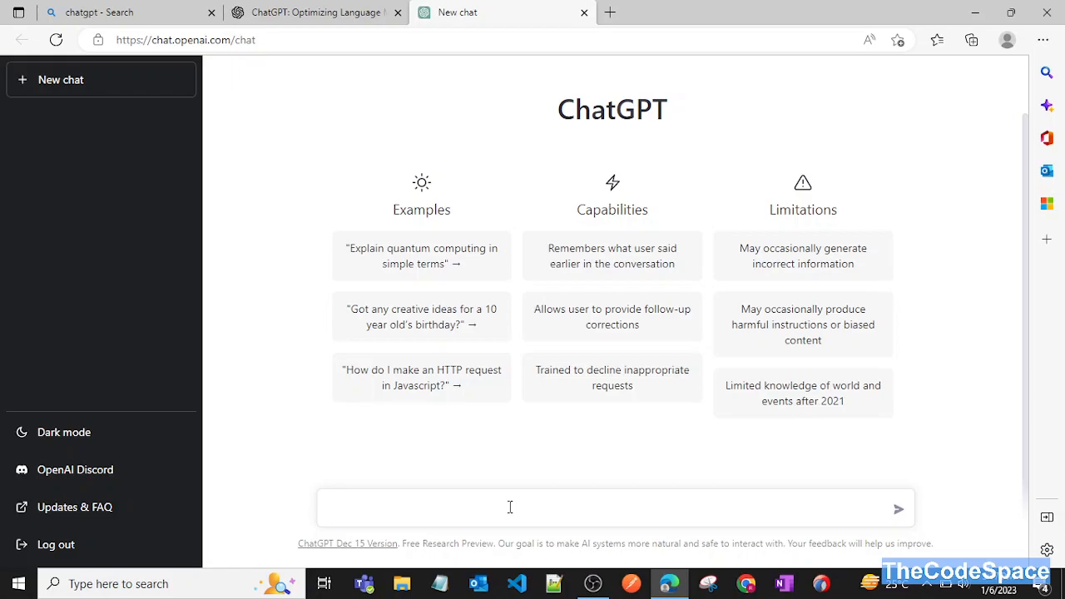
Send the prompt 'hello world program in python'.
type("hello work")
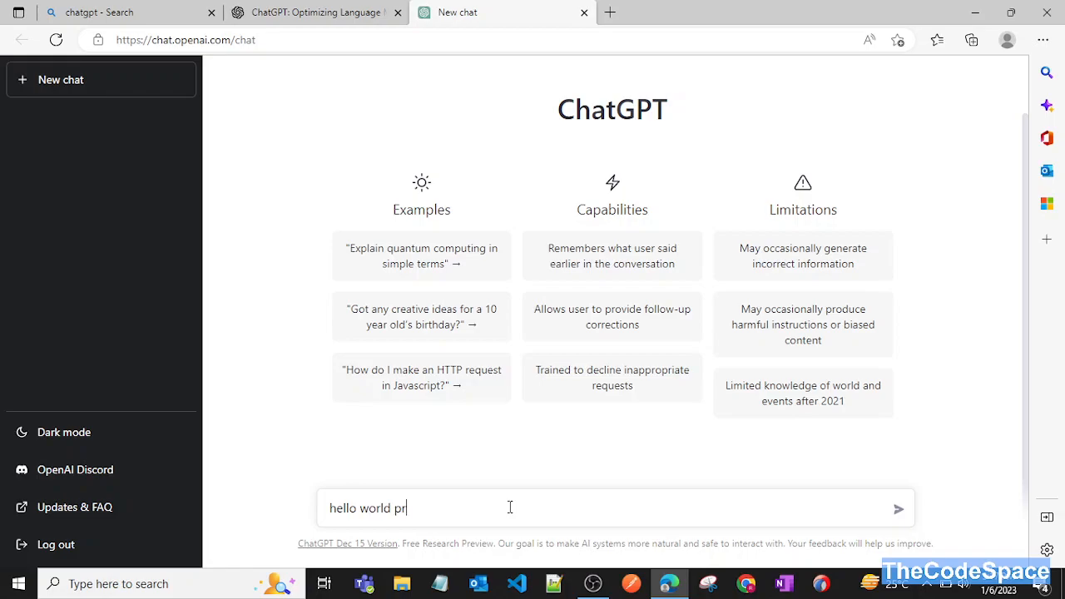
type("ogram")
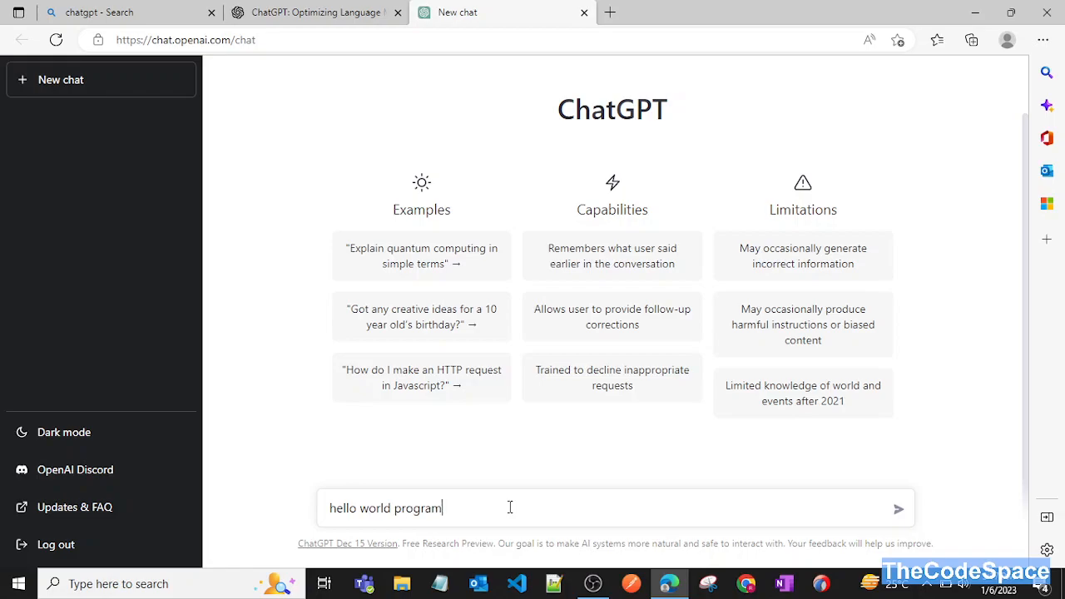
type("in python")
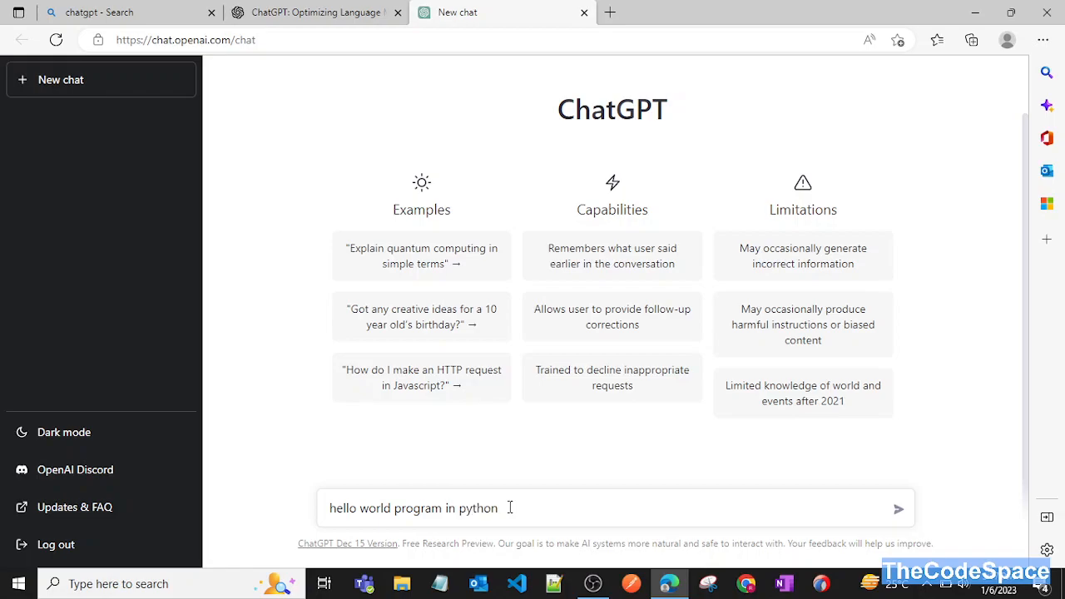
left_click(898, 508)
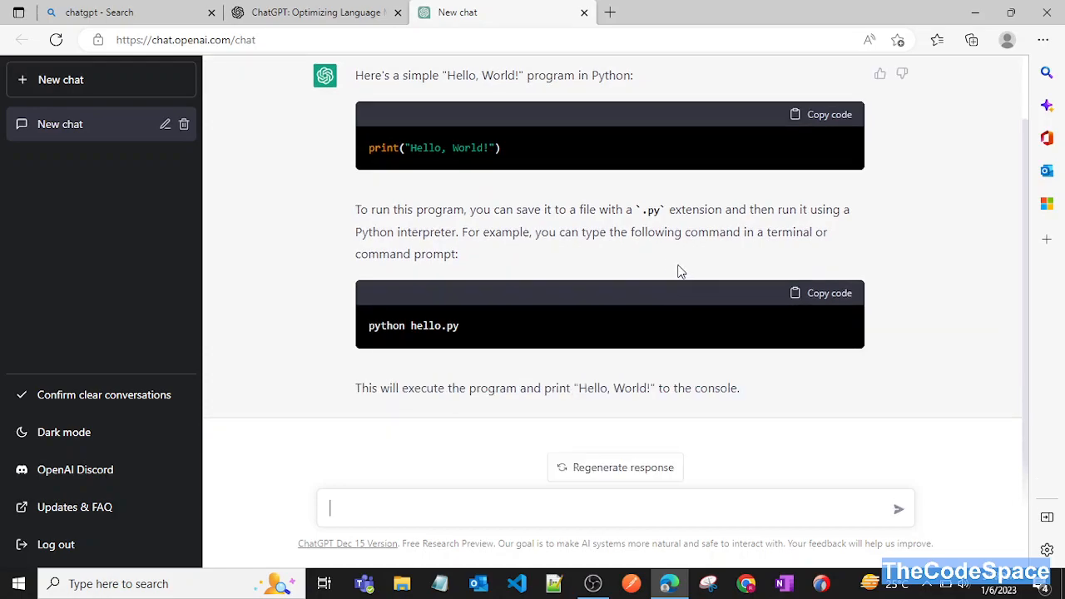
mouse_move(641, 250)
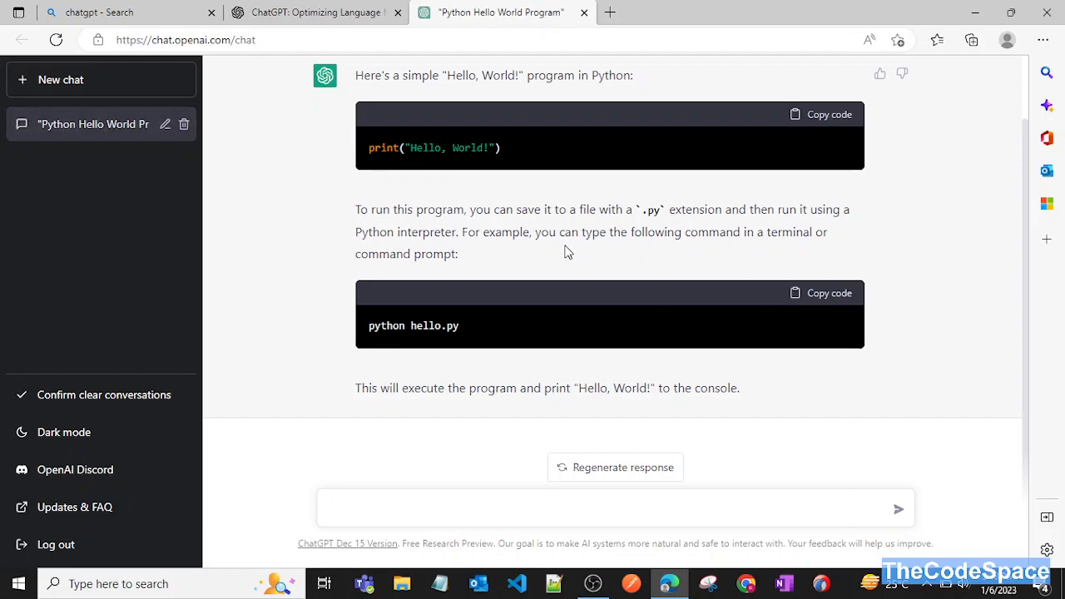
mouse_move(466, 256)
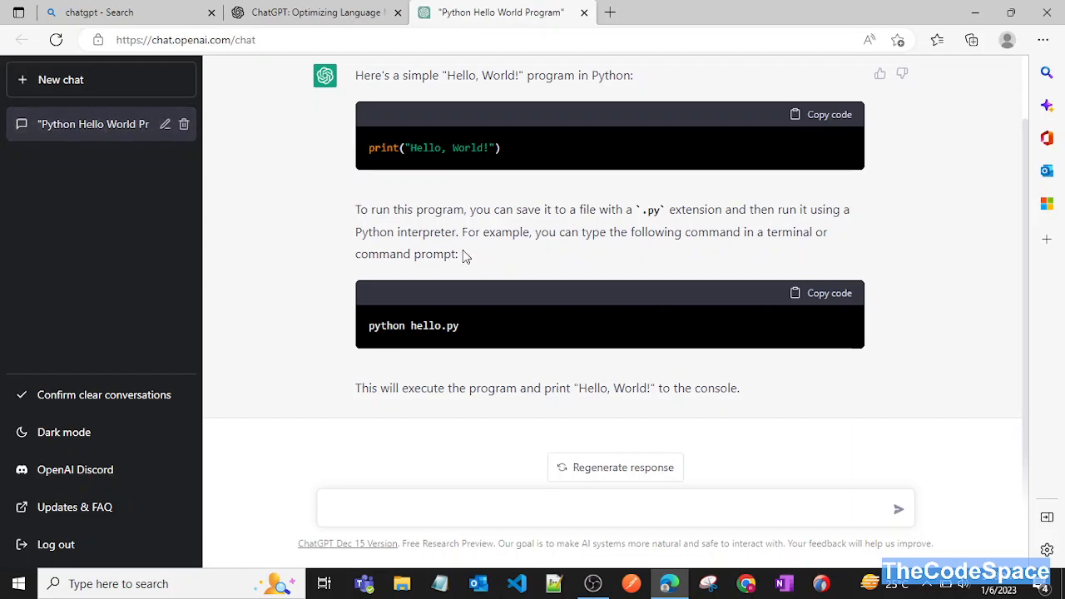
mouse_move(463, 259)
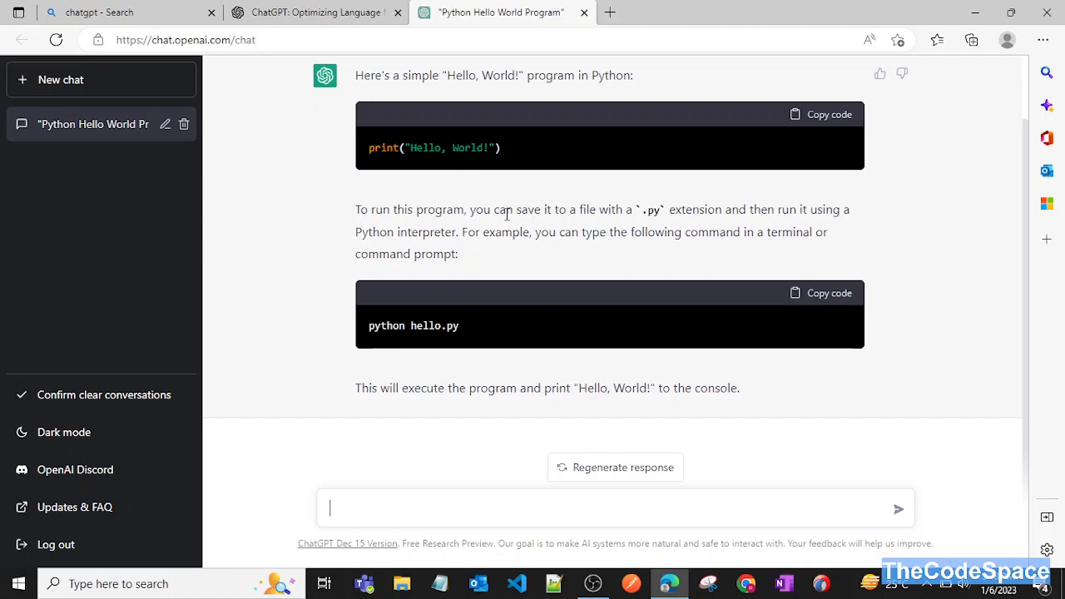
mouse_move(548, 253)
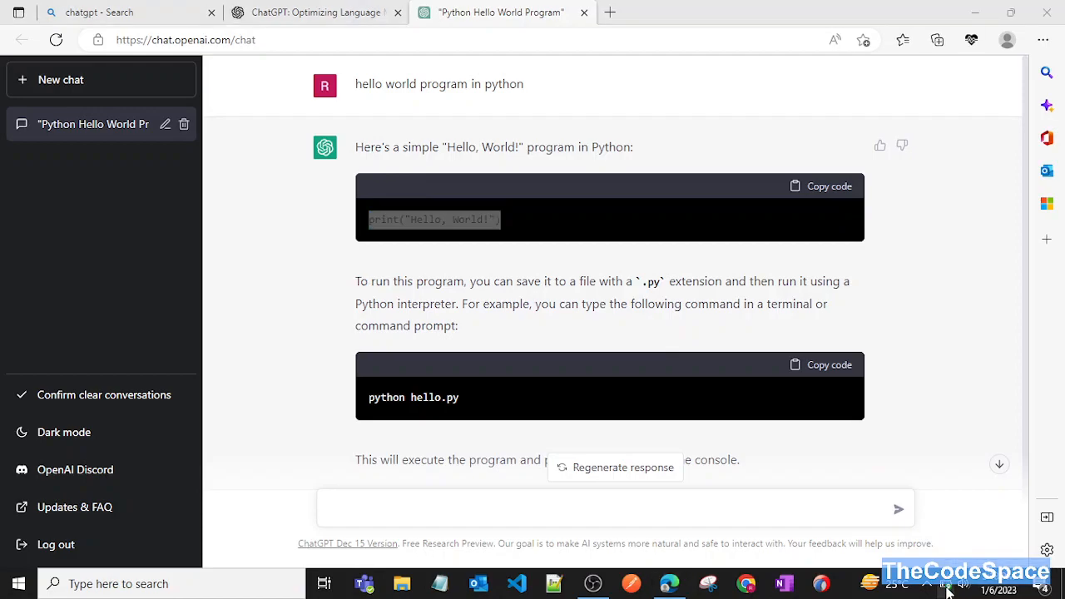
left_click(945, 583)
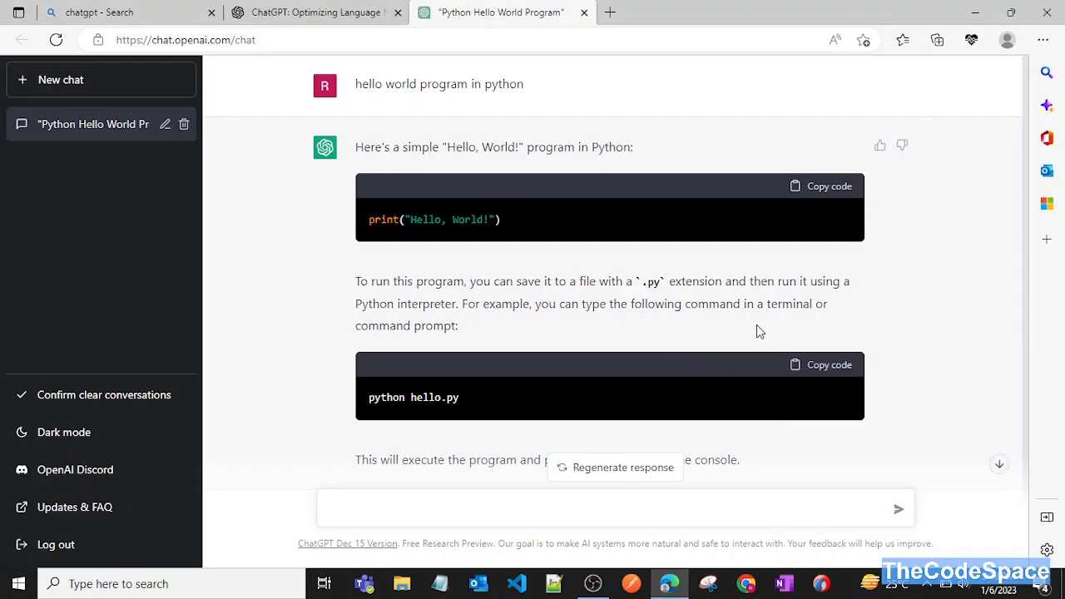
mouse_move(398, 397)
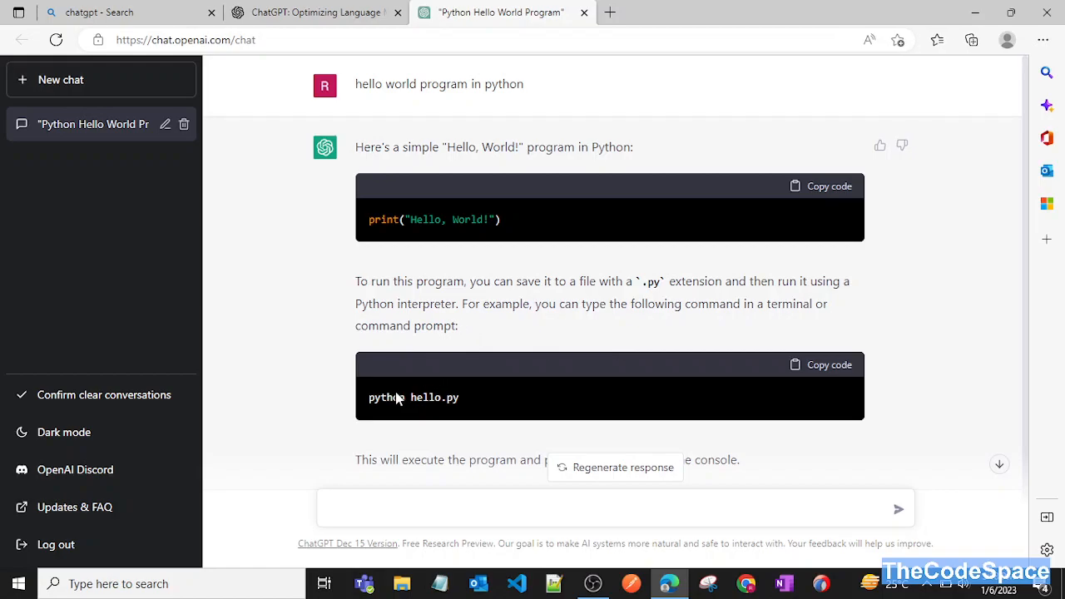
double_click(413, 397)
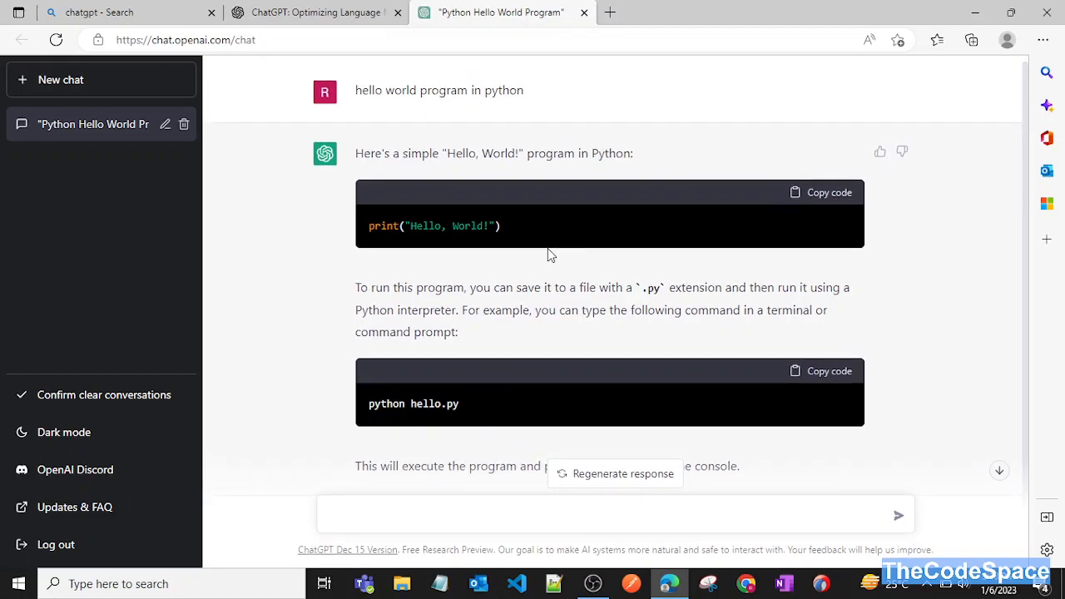
scroll("down", 3)
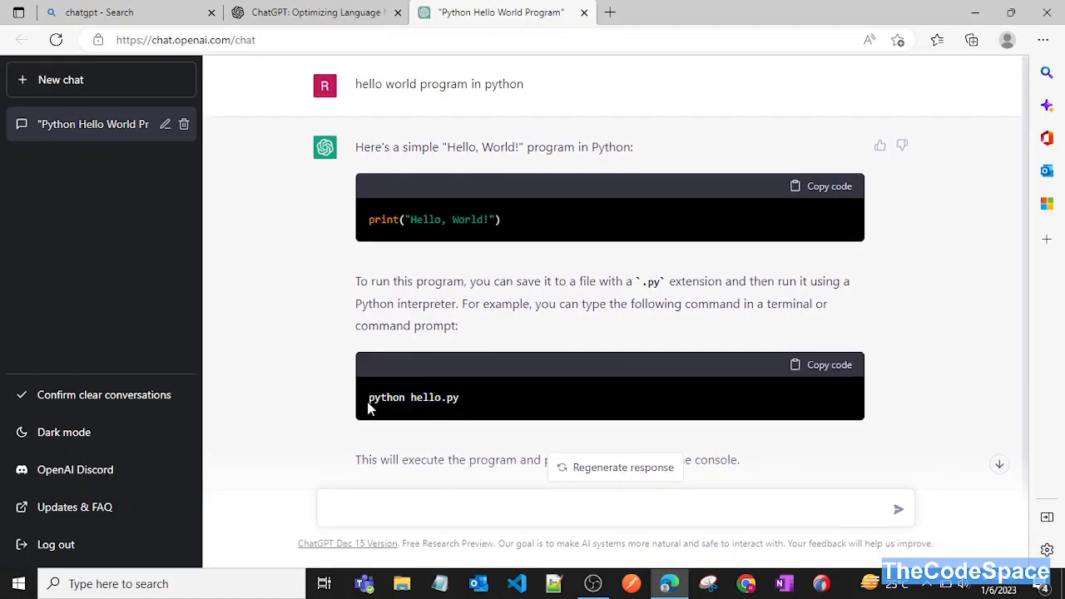
scroll("down", 3)
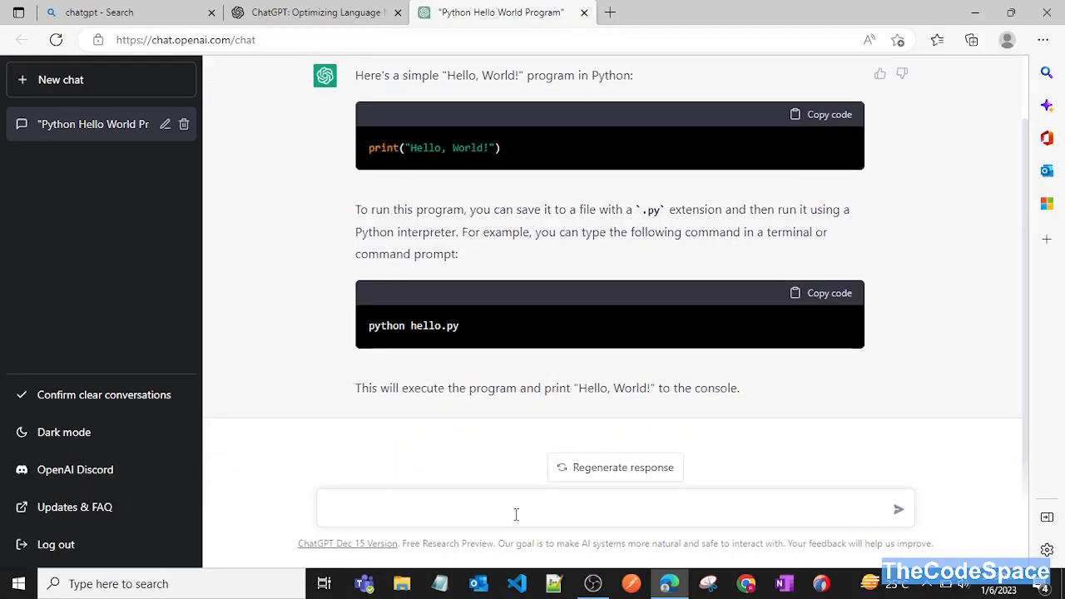
Correct the draft, send 'who is elon musk', and highlight part of the biography.
type("what is")
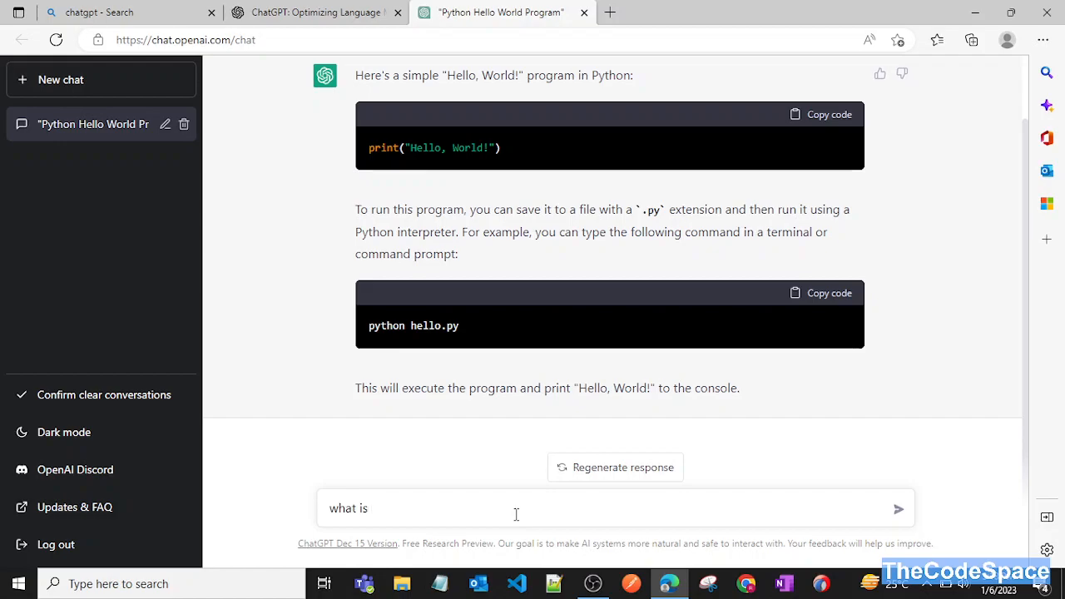
type("mark")
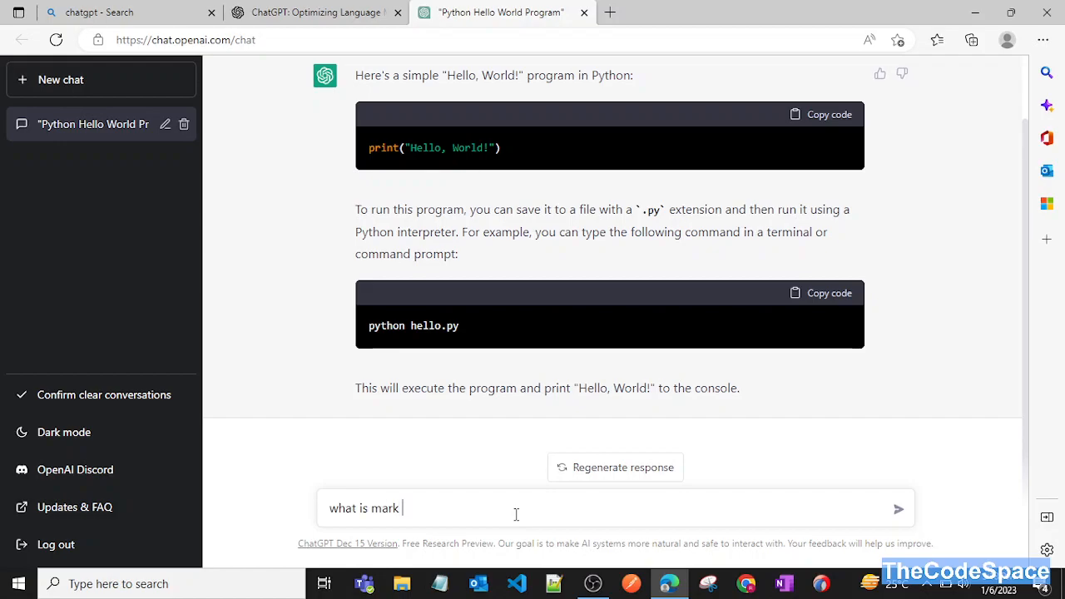
key("Backspace")
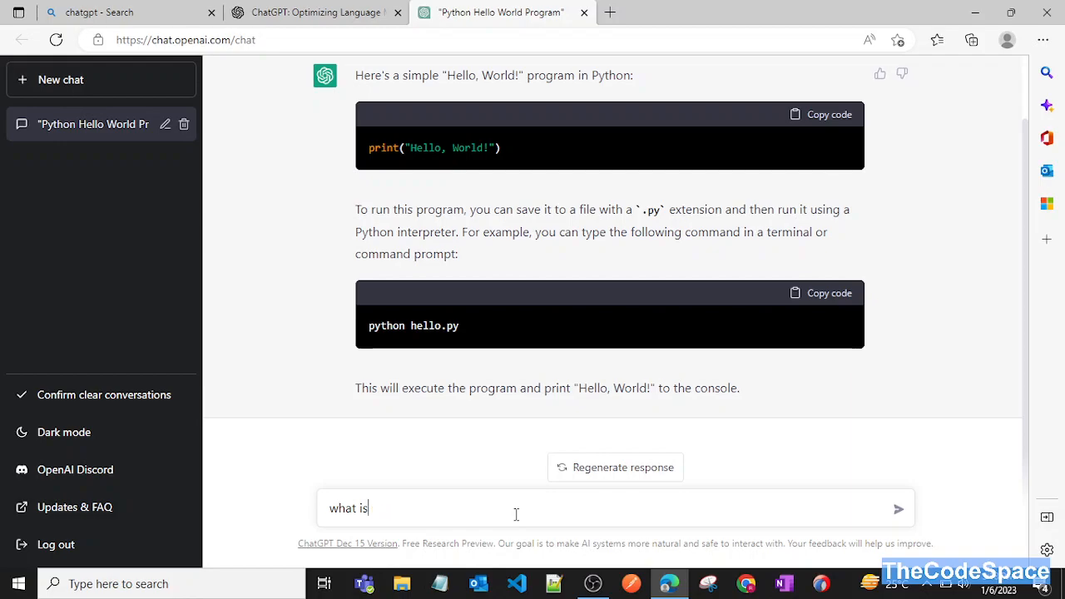
key("Backspace")
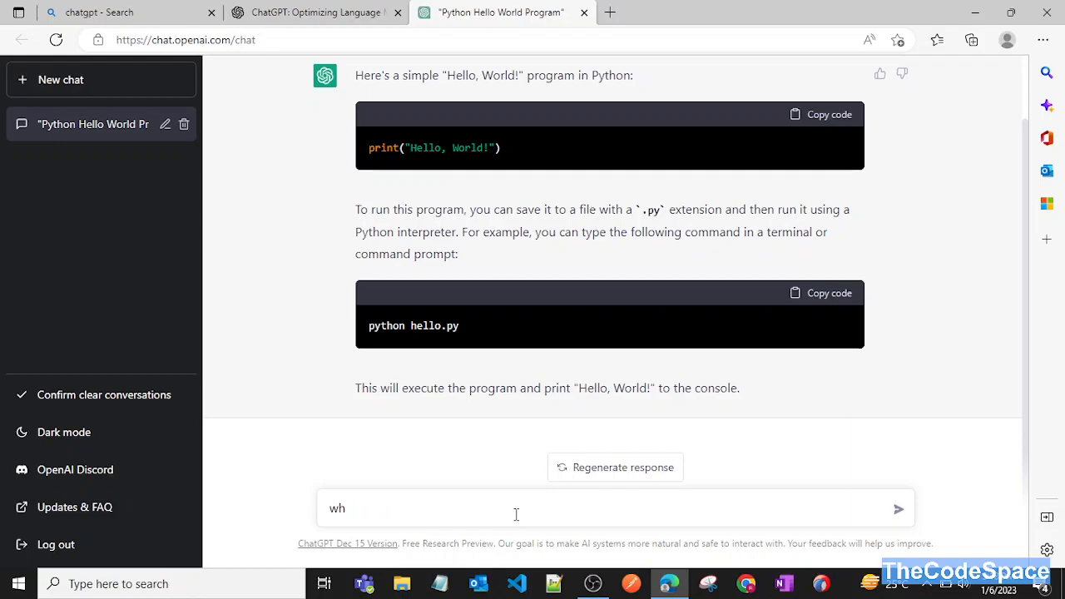
type("who is")
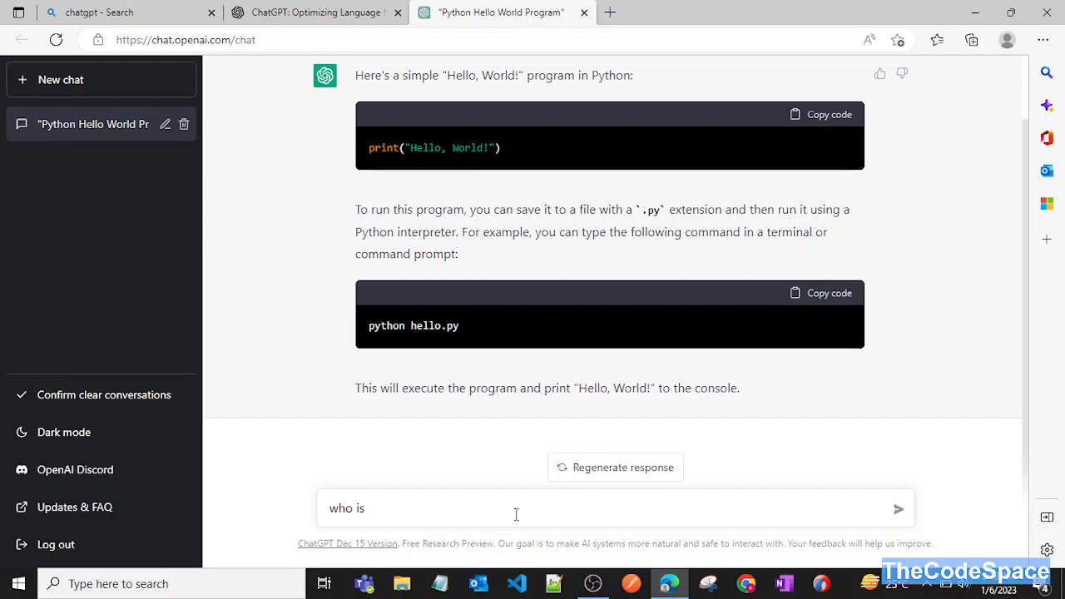
type("elon musk")
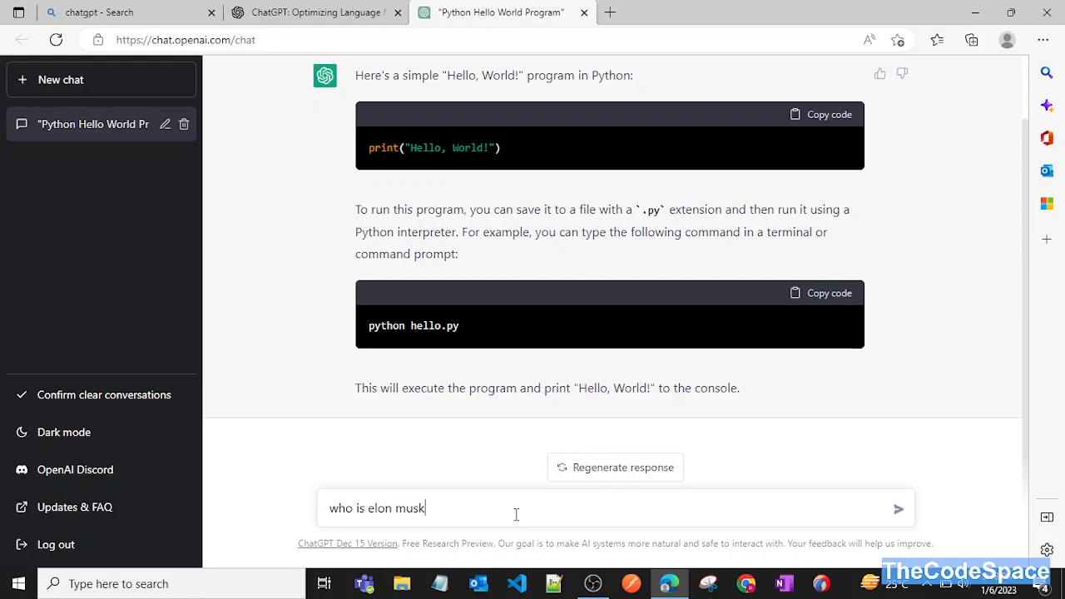
left_click(898, 508)
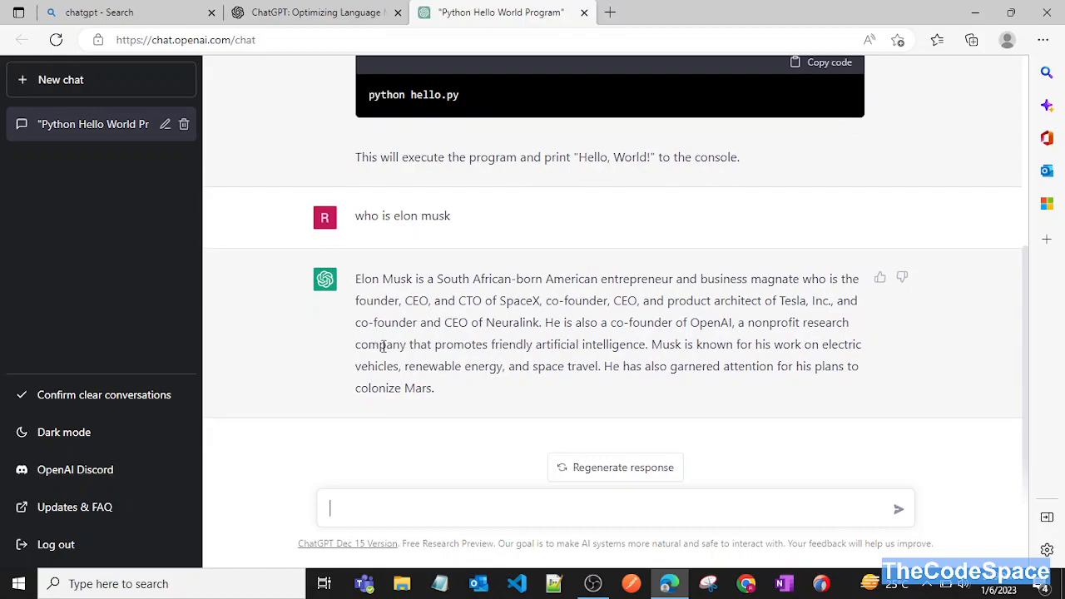
mouse_move(440, 396)
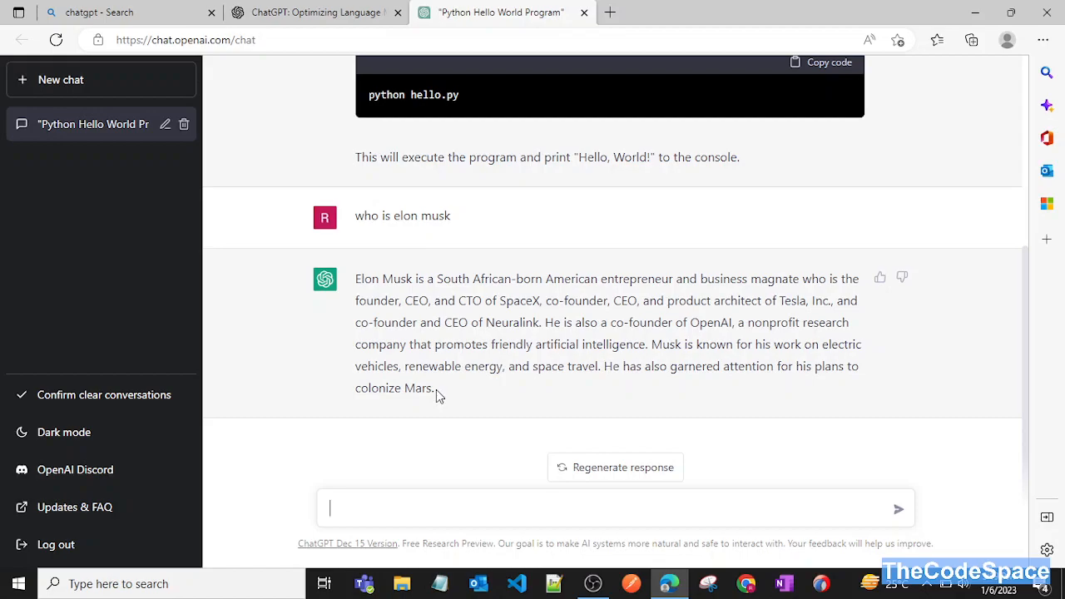
mouse_move(356, 285)
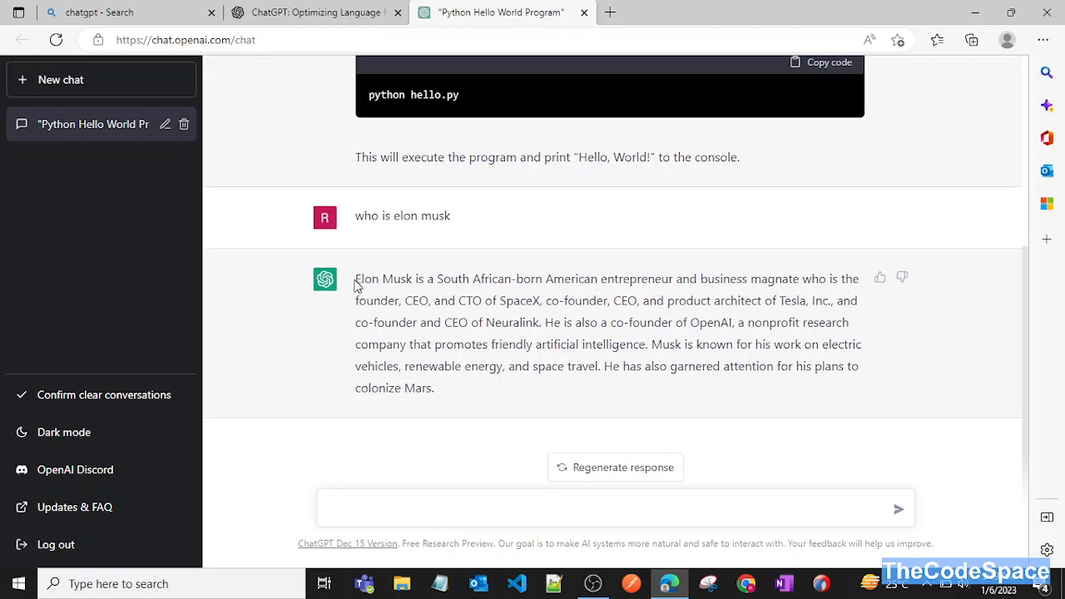
mouse_move(455, 396)
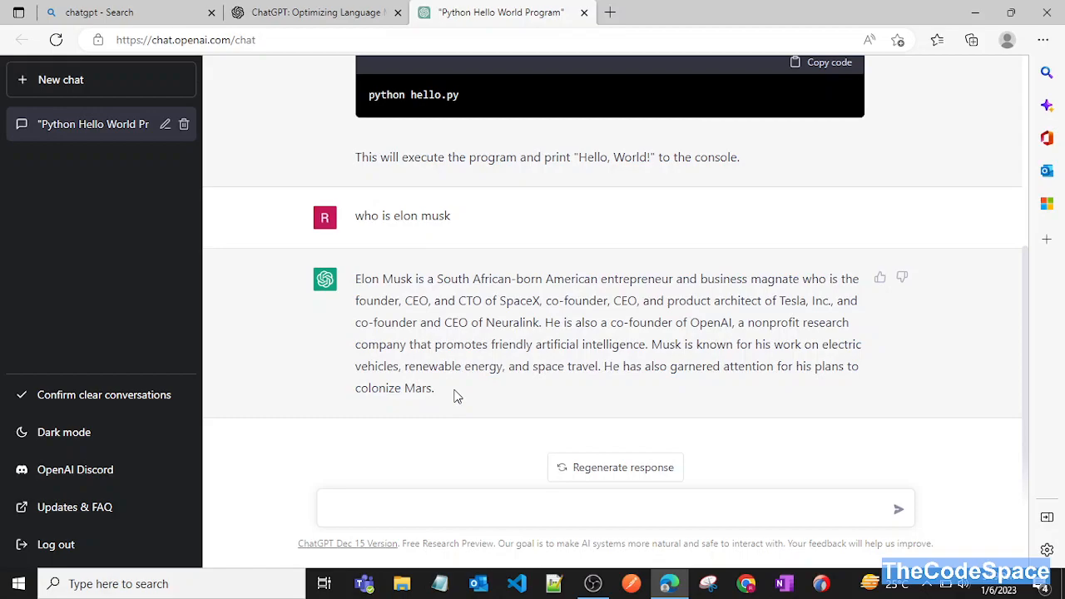
left_click_drag(356, 279, 433, 388)
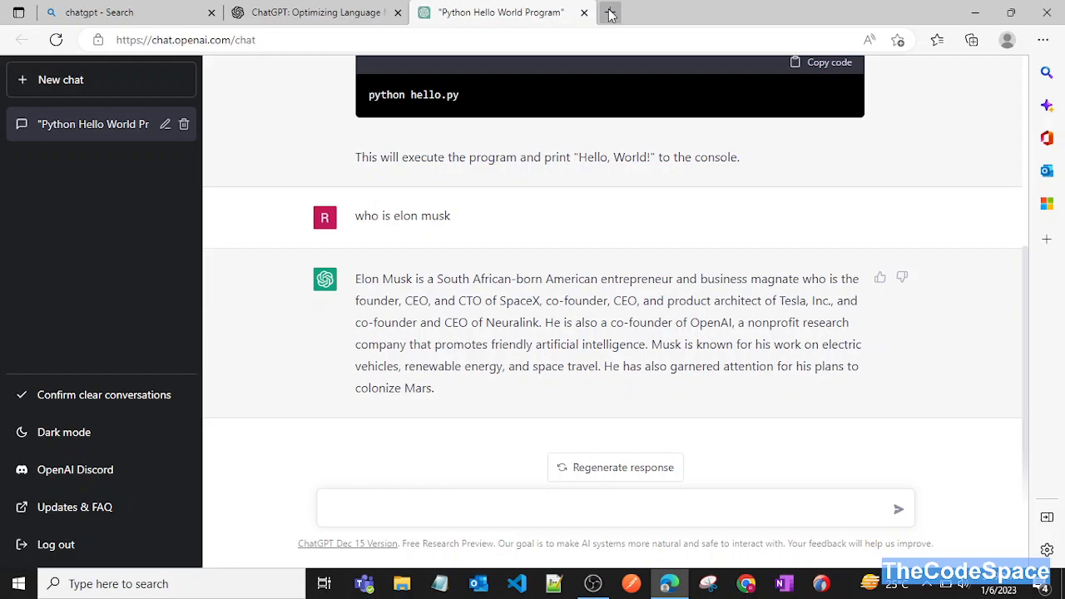
Search Bing in a new tab for 'in which model chatgpt' and read the GPT-3 answer.
left_click(610, 12)
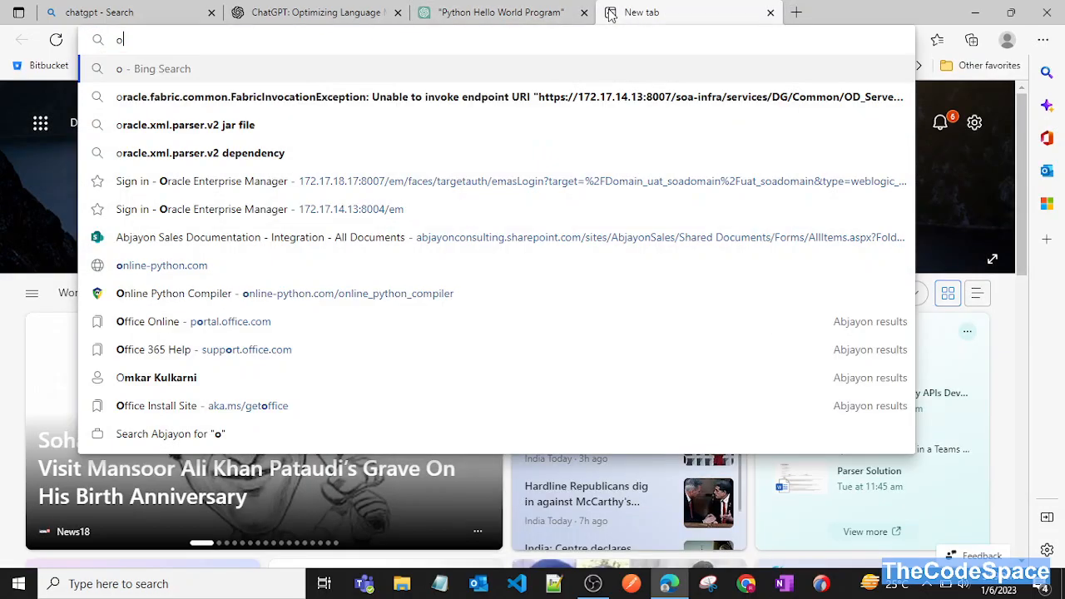
type("in which model chat")
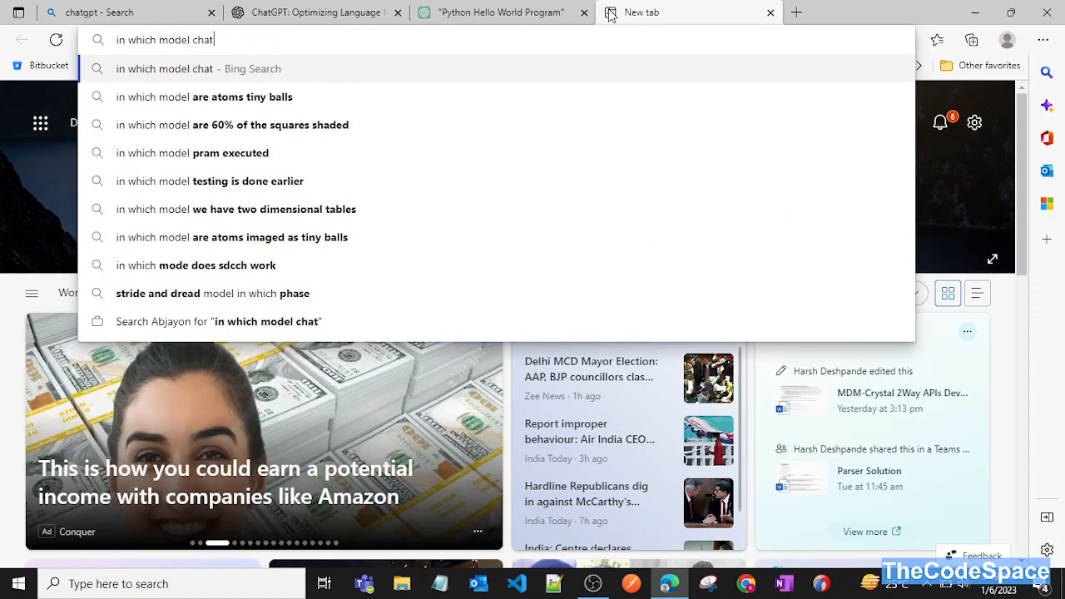
type("gpt")
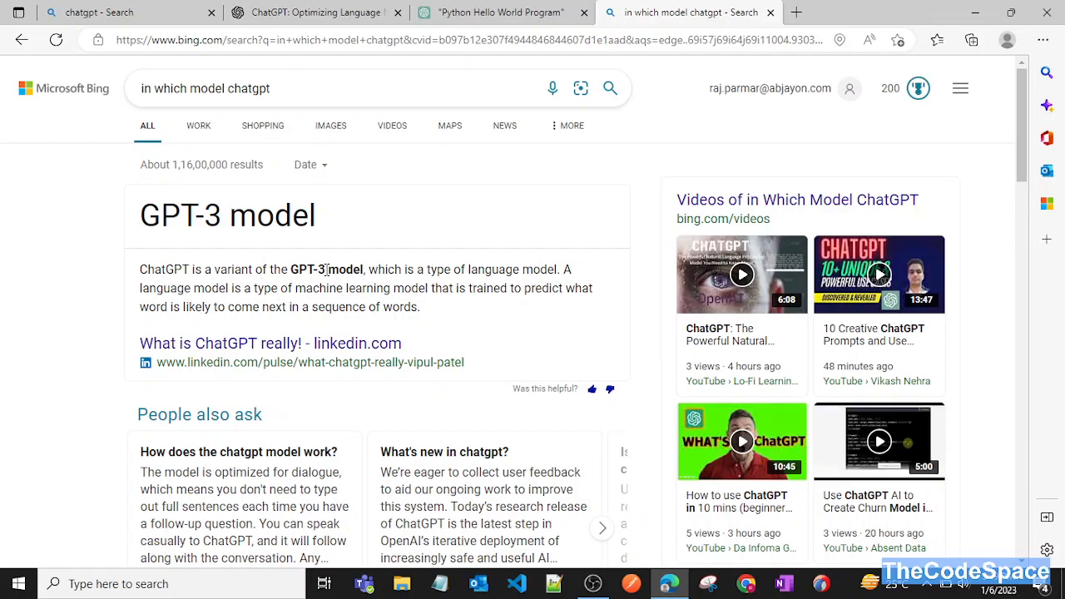
scroll("down", 3)
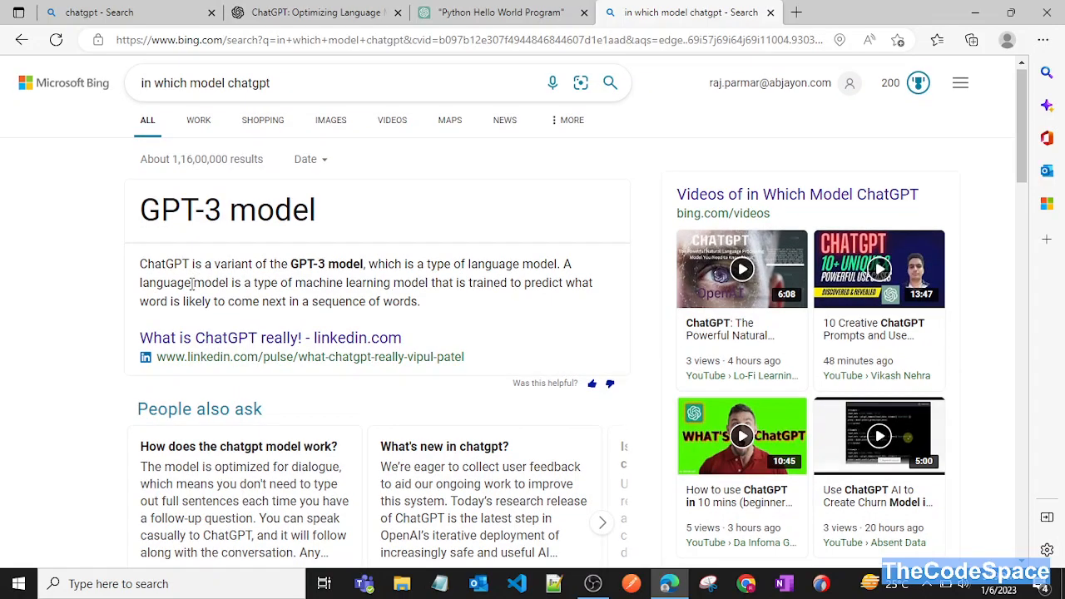
scroll("down", 3)
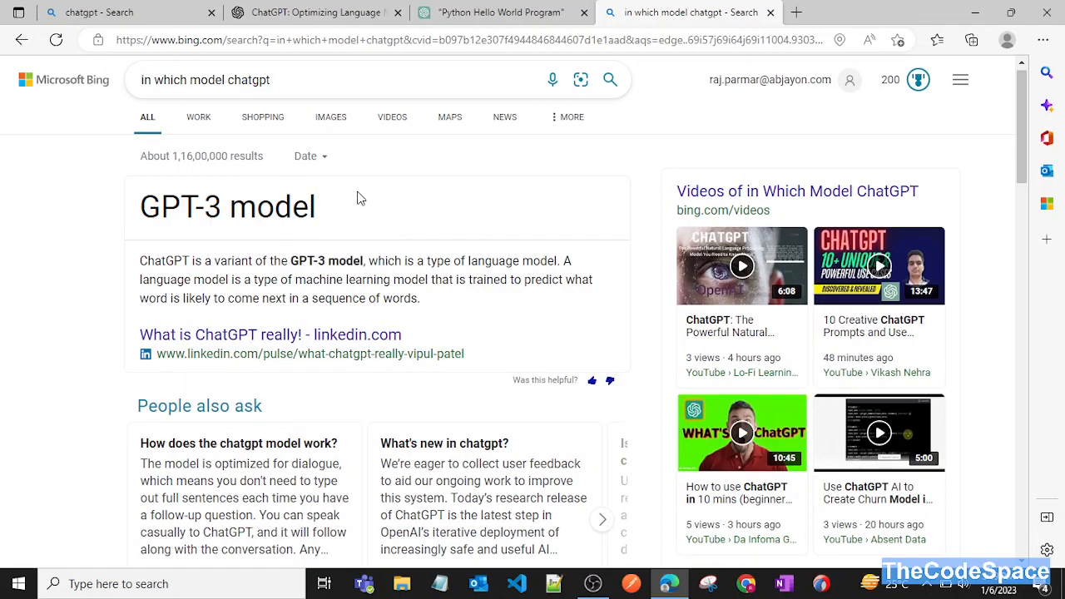
mouse_move(318, 277)
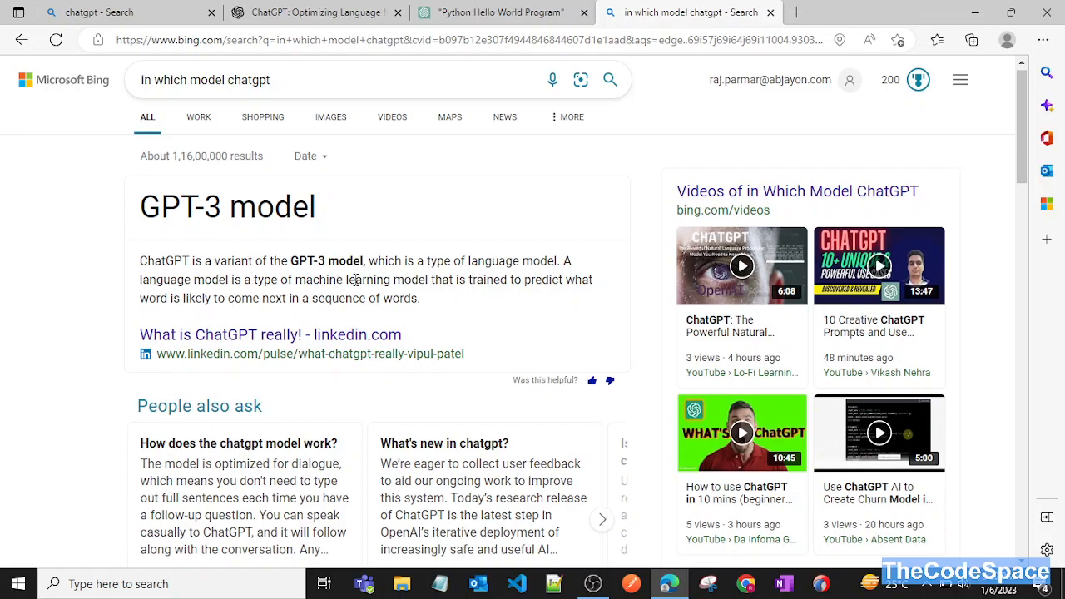
left_click_drag(307, 280, 505, 280)
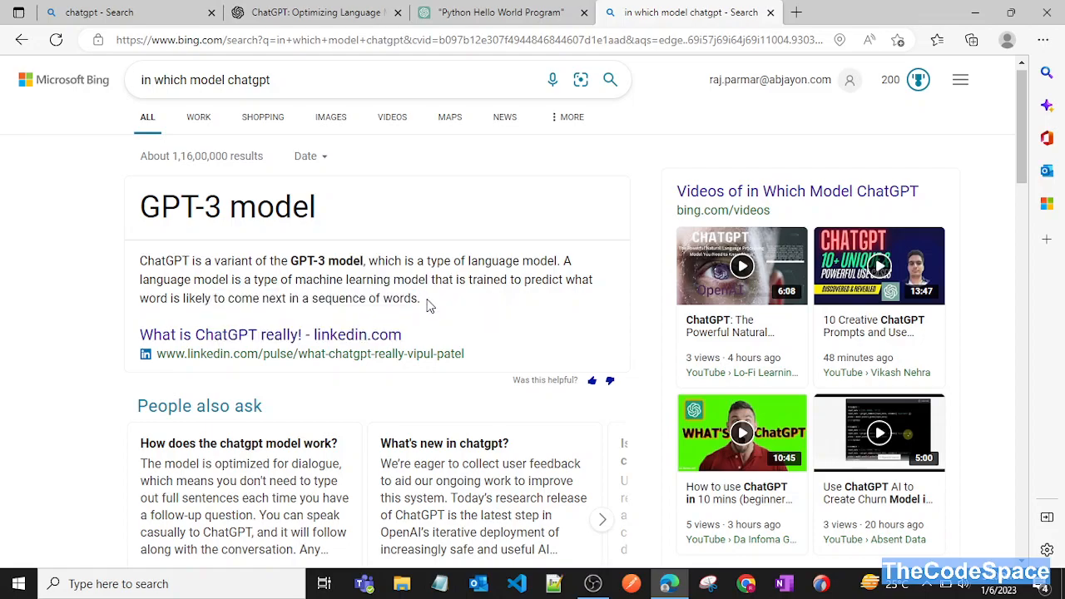
scroll("down", 3)
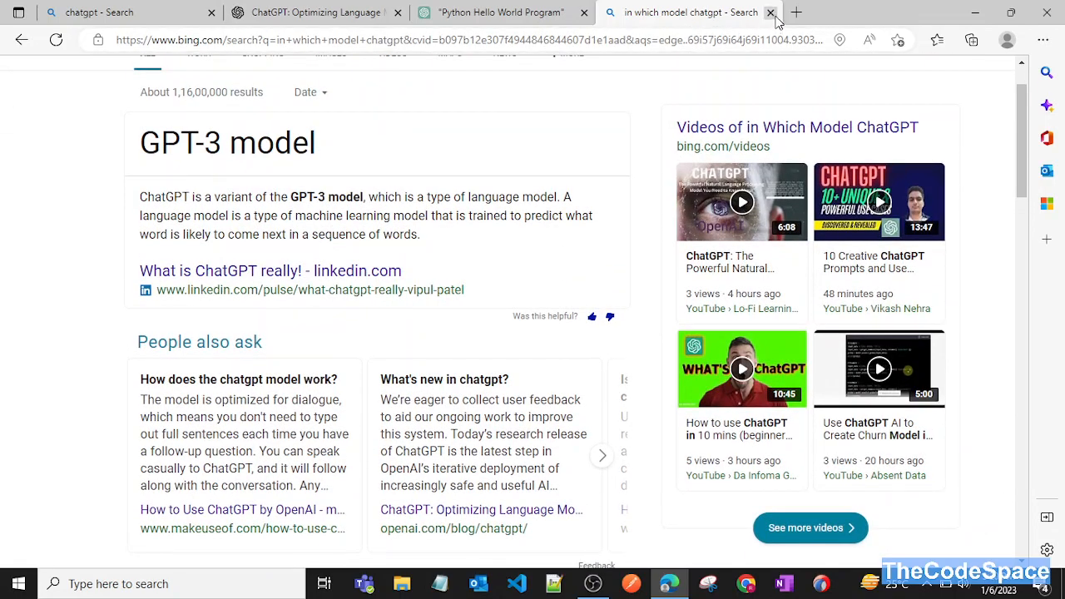
Close the Bing tab and type 'create django hello world project' into ChatGPT.
left_click(771, 13)
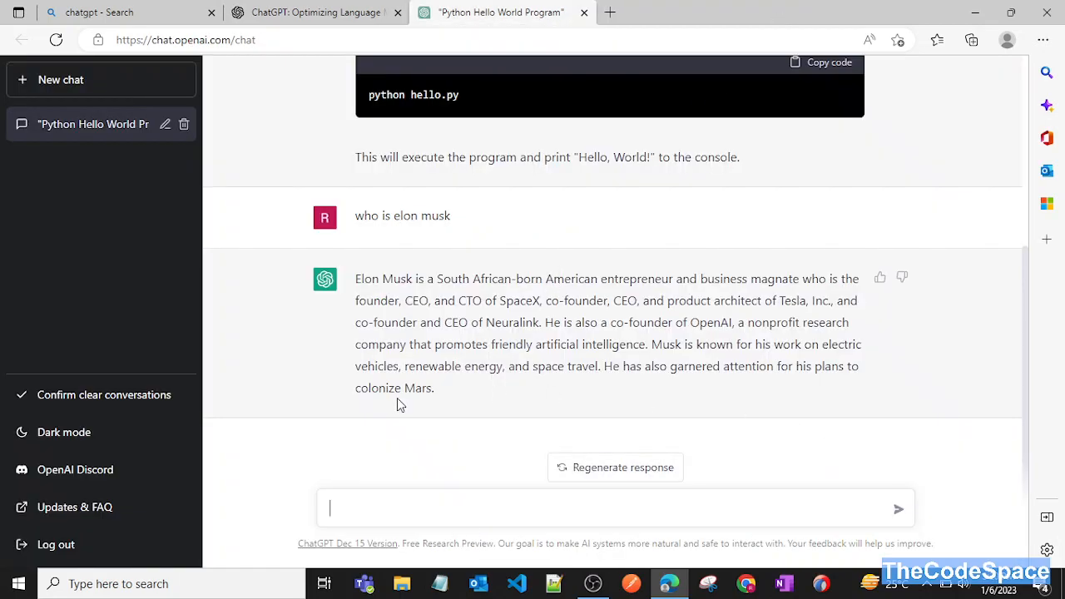
mouse_move(441, 392)
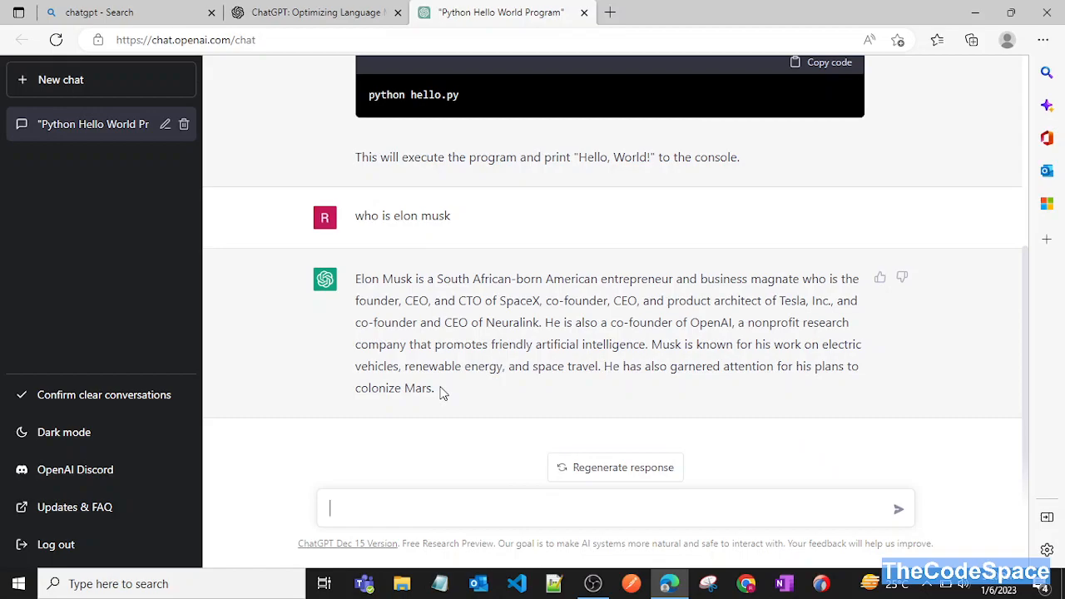
mouse_move(381, 521)
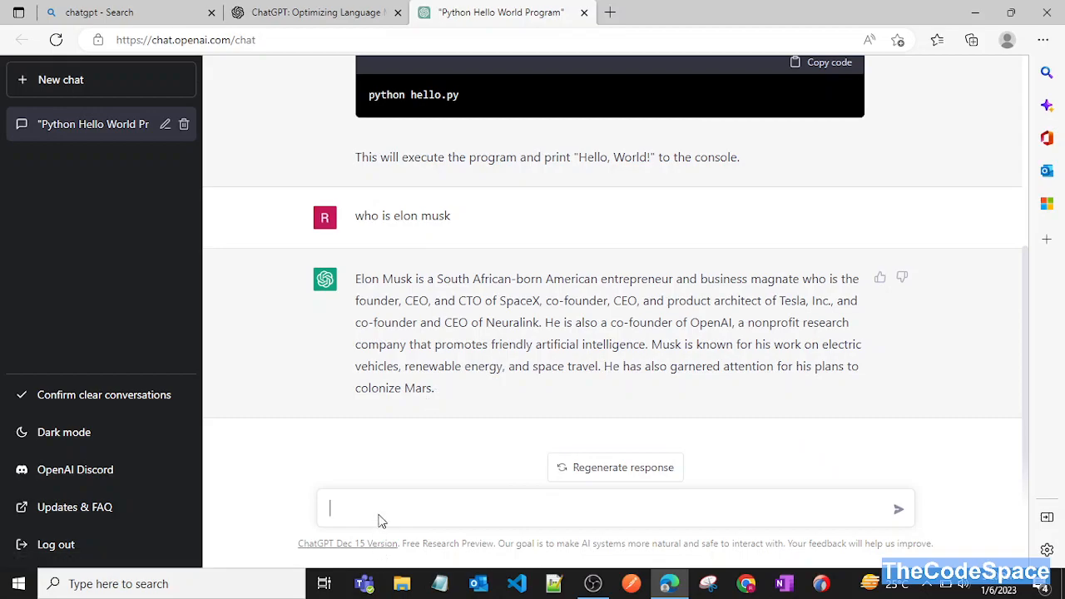
mouse_move(387, 500)
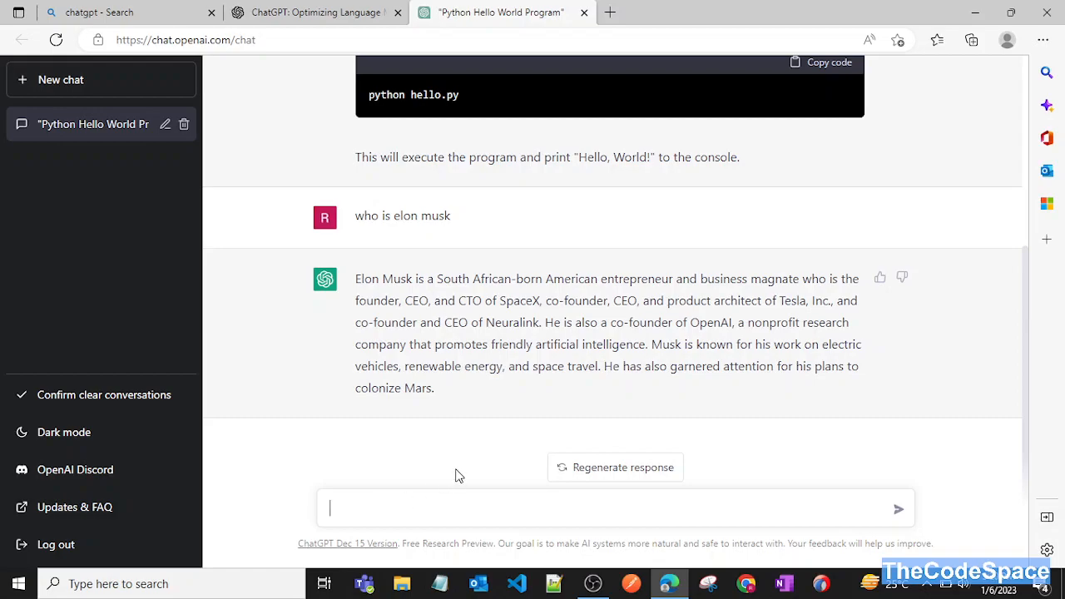
type("p")
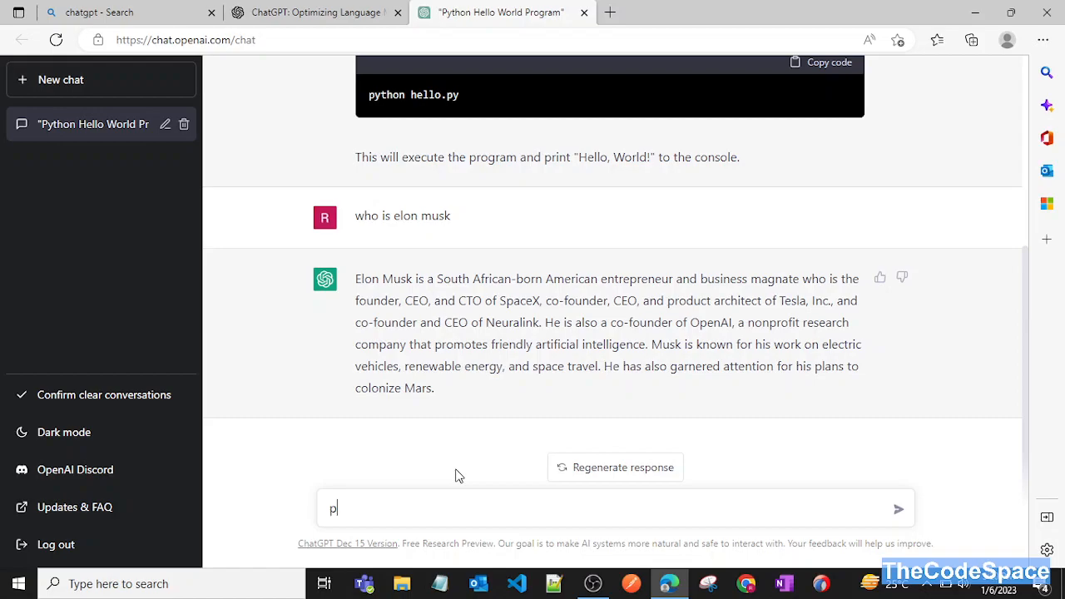
type("ch")
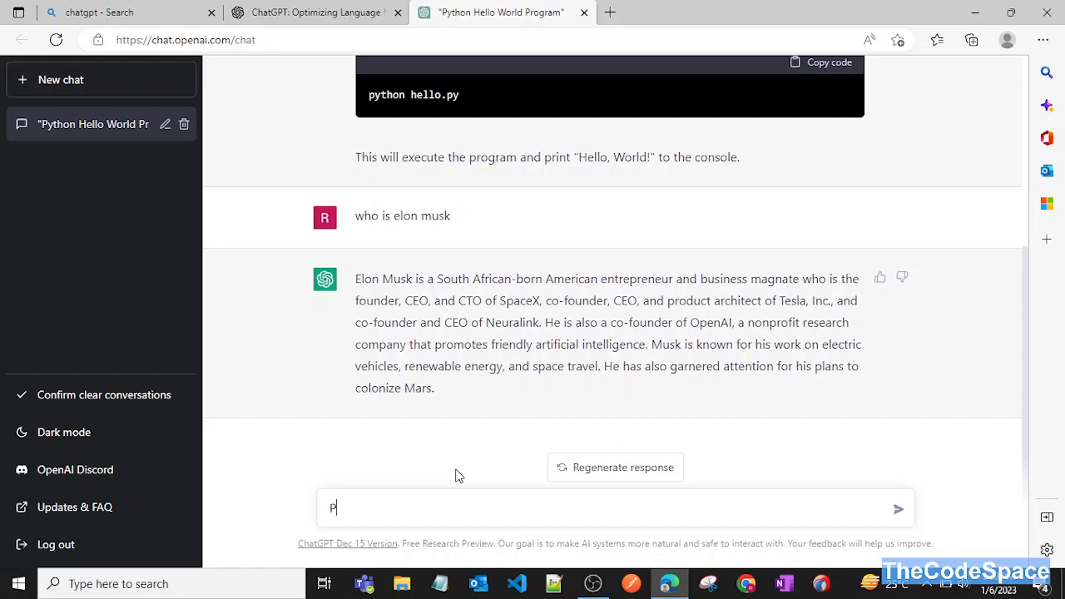
type("w")
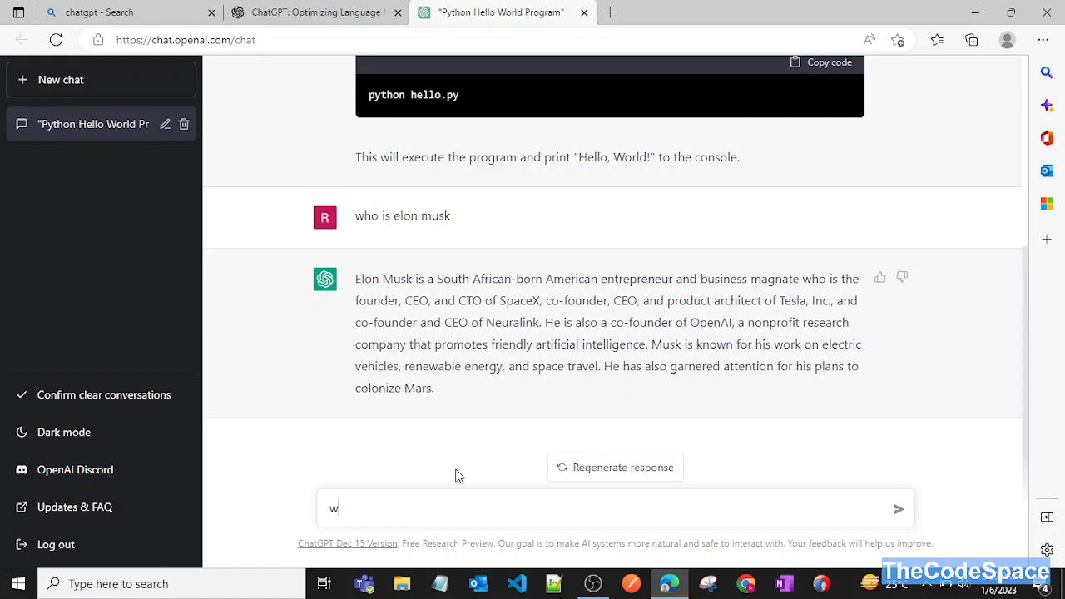
type("create")
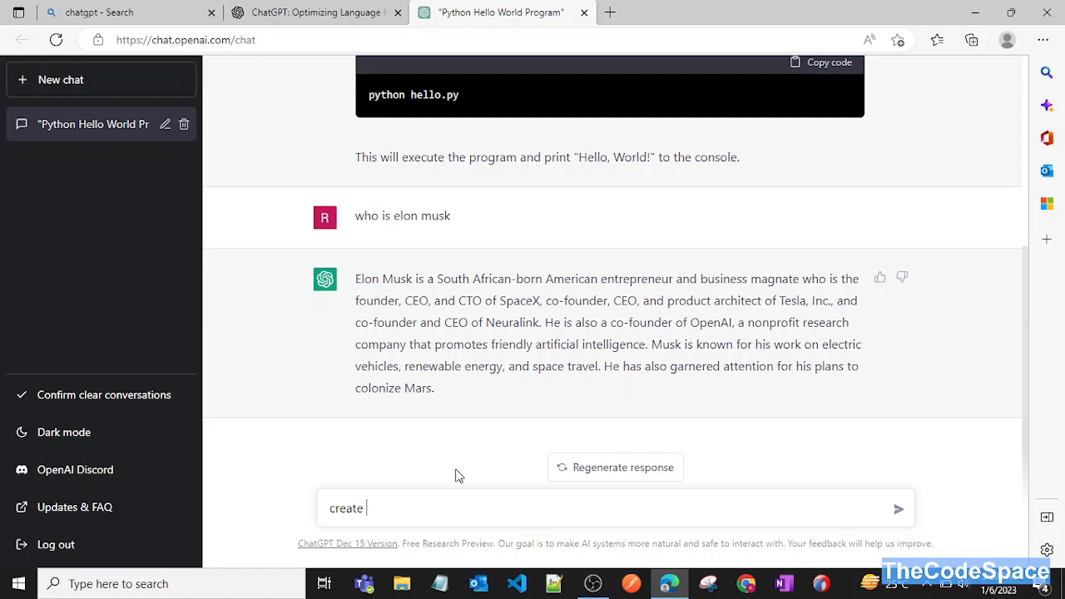
type("django hello")
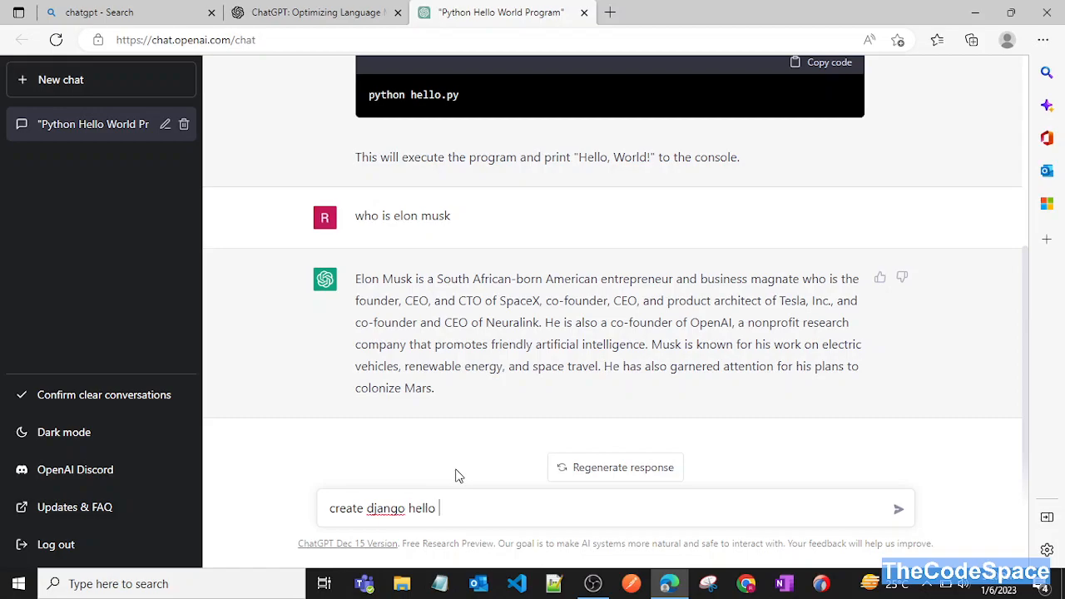
type("first")
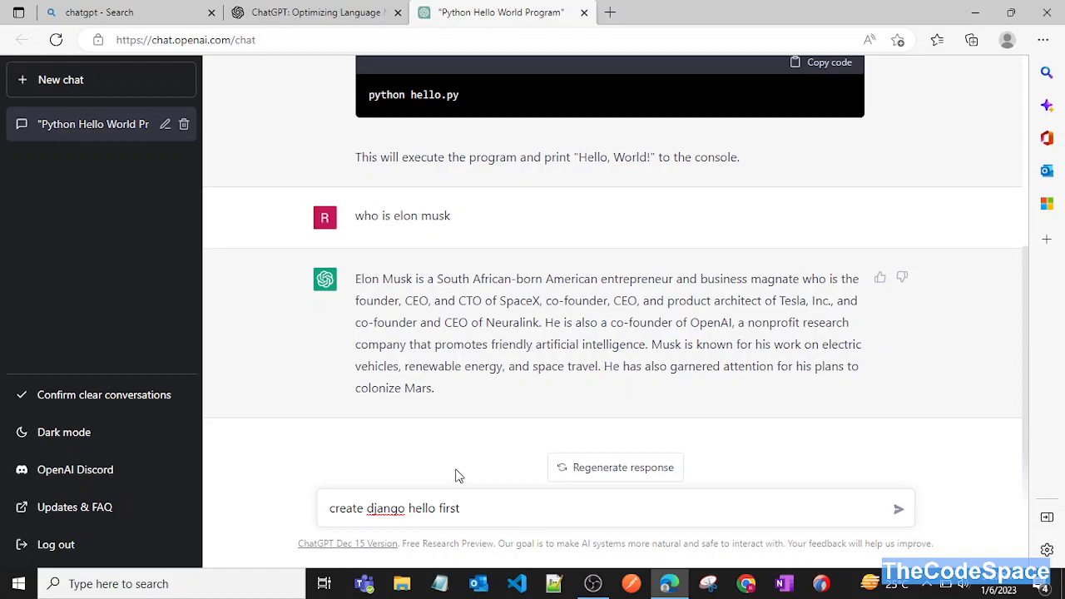
key("Backspace")
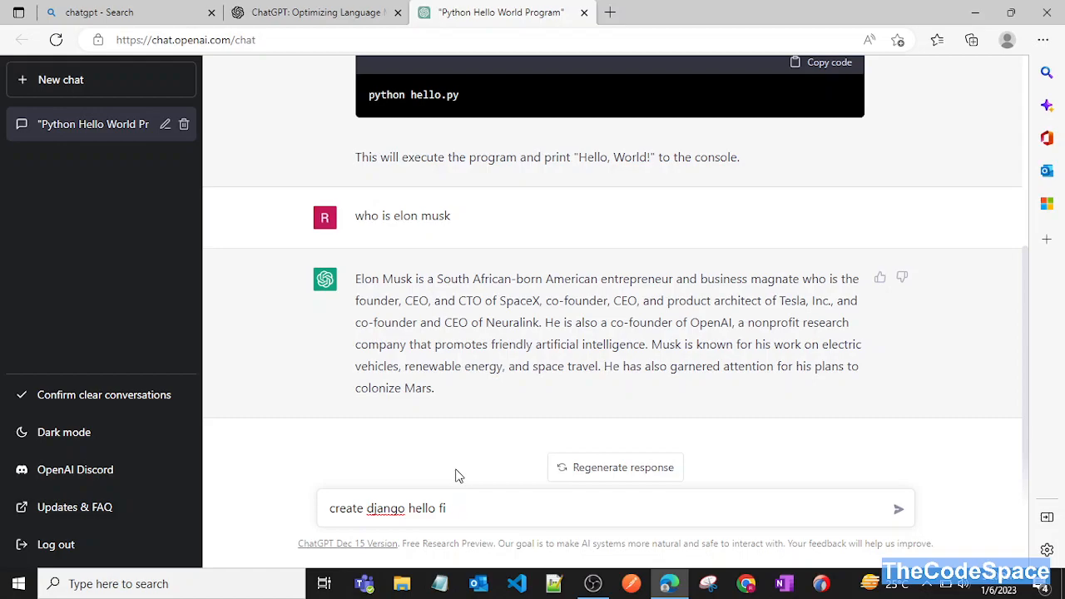
type("world")
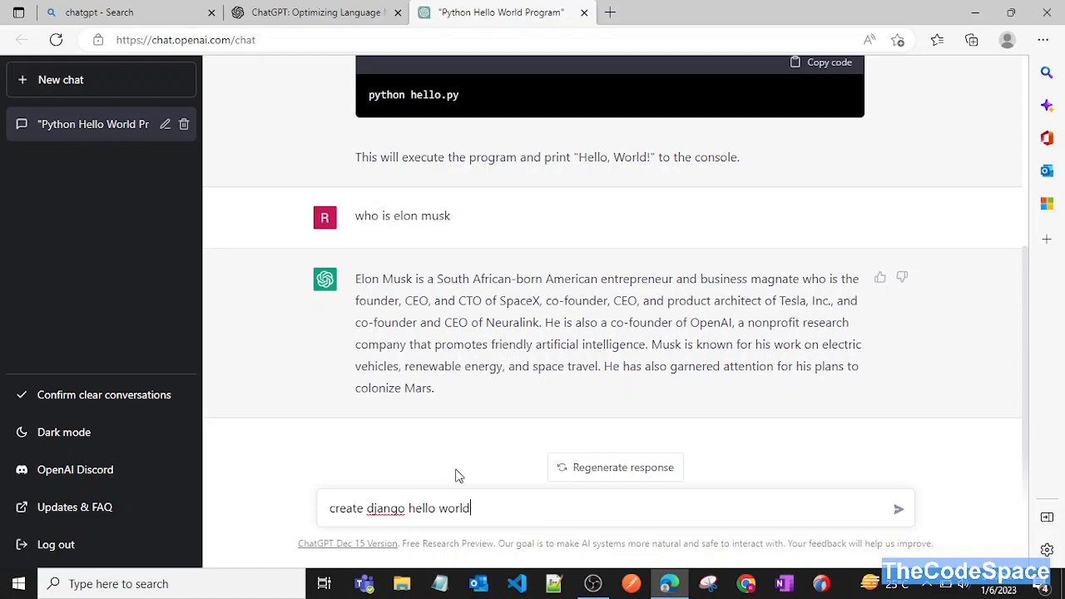
type("pro")
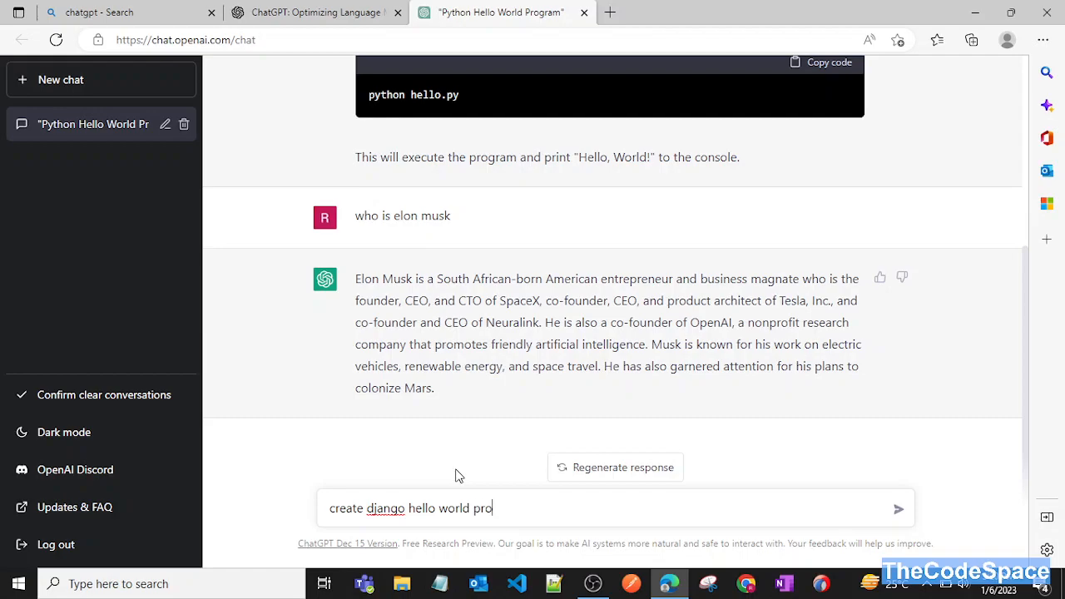
type("ject")
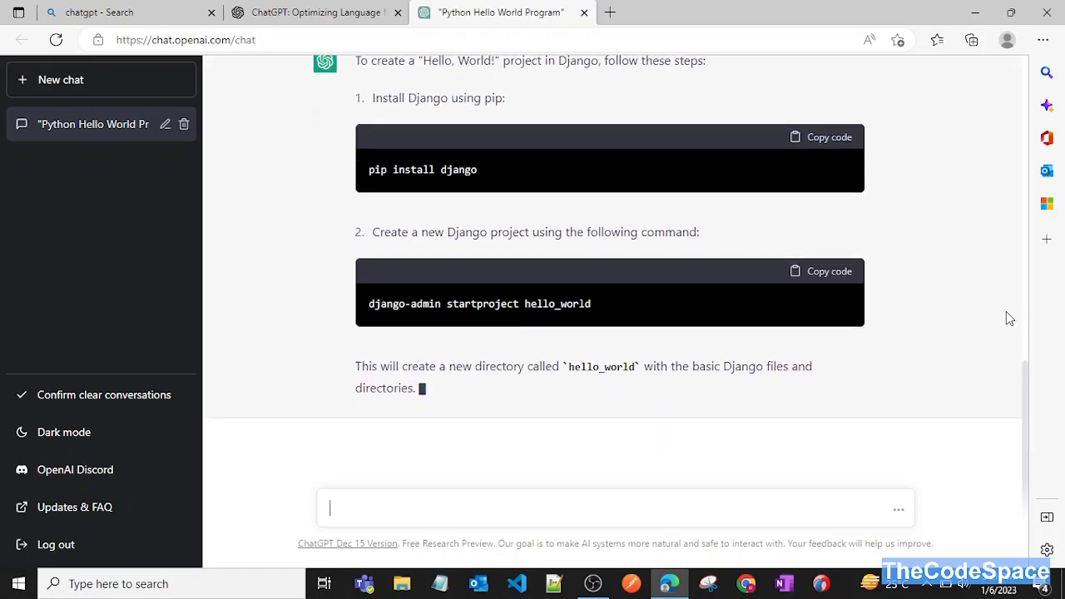
Scroll through the Django answer to the runserver, 127.0.0.1:8000 and prerequisites notes.
scroll("down", 3)
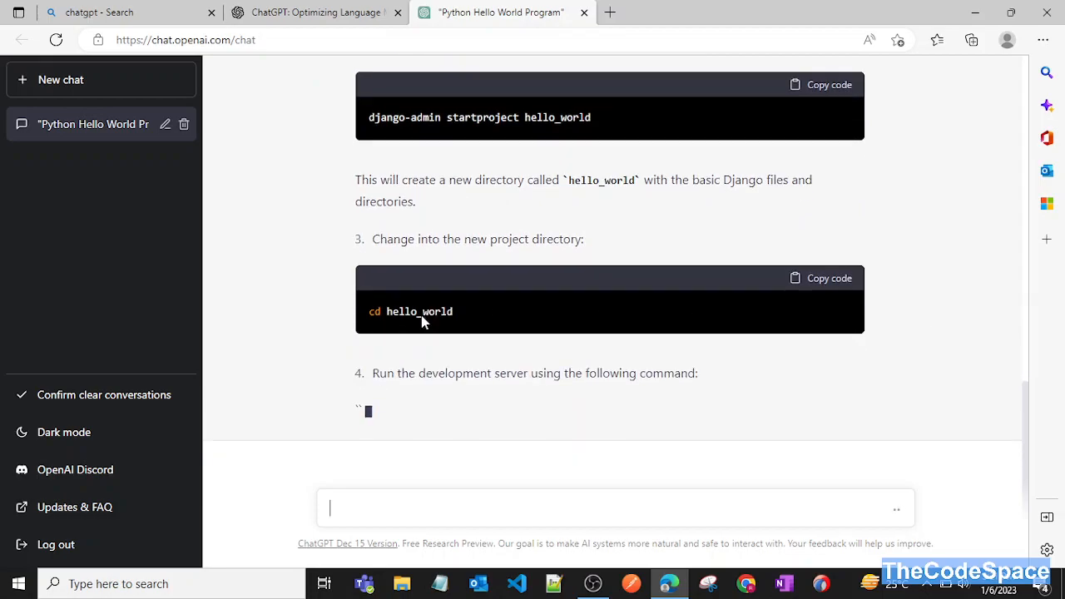
scroll("down", 3)
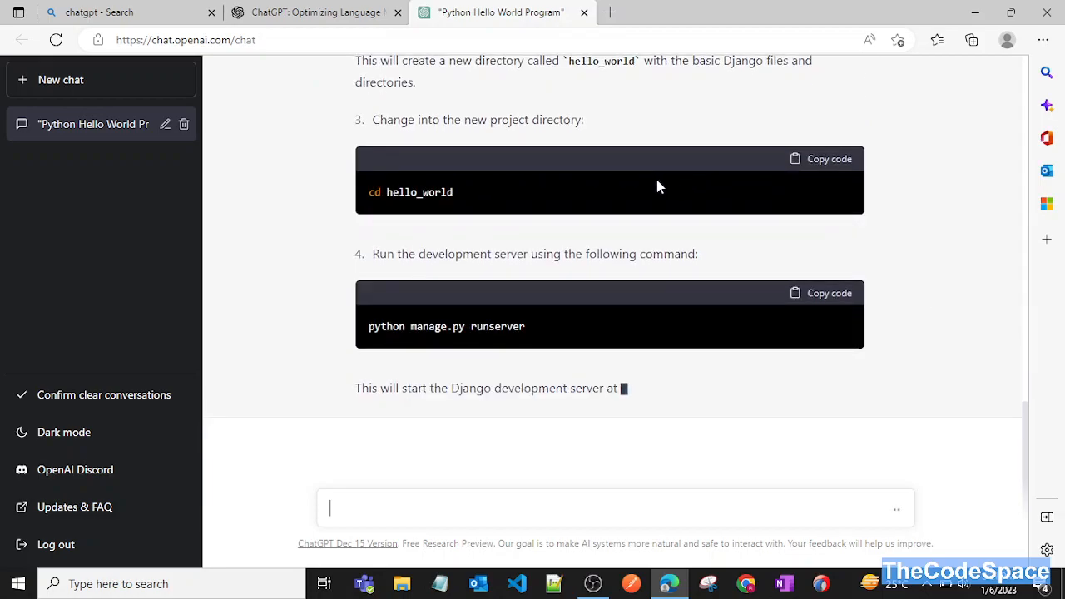
scroll("down", 3)
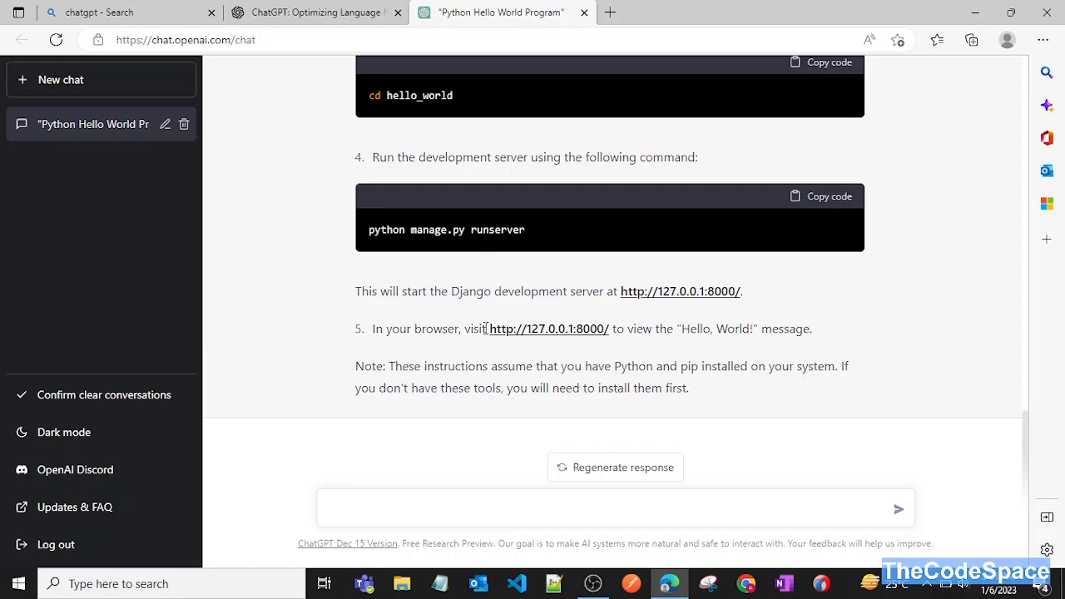
mouse_move(448, 359)
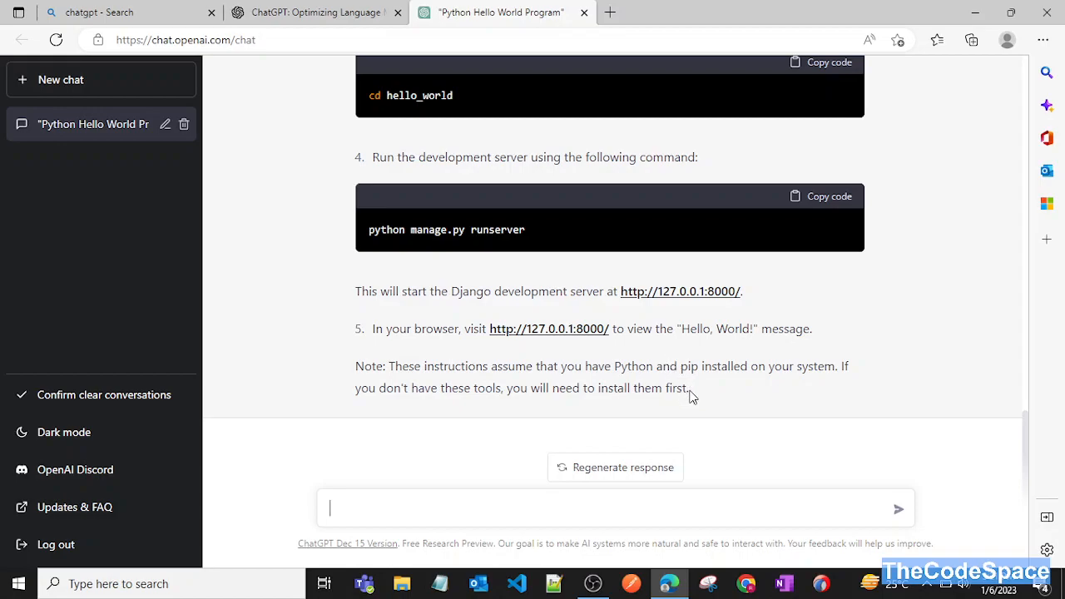
mouse_move(695, 397)
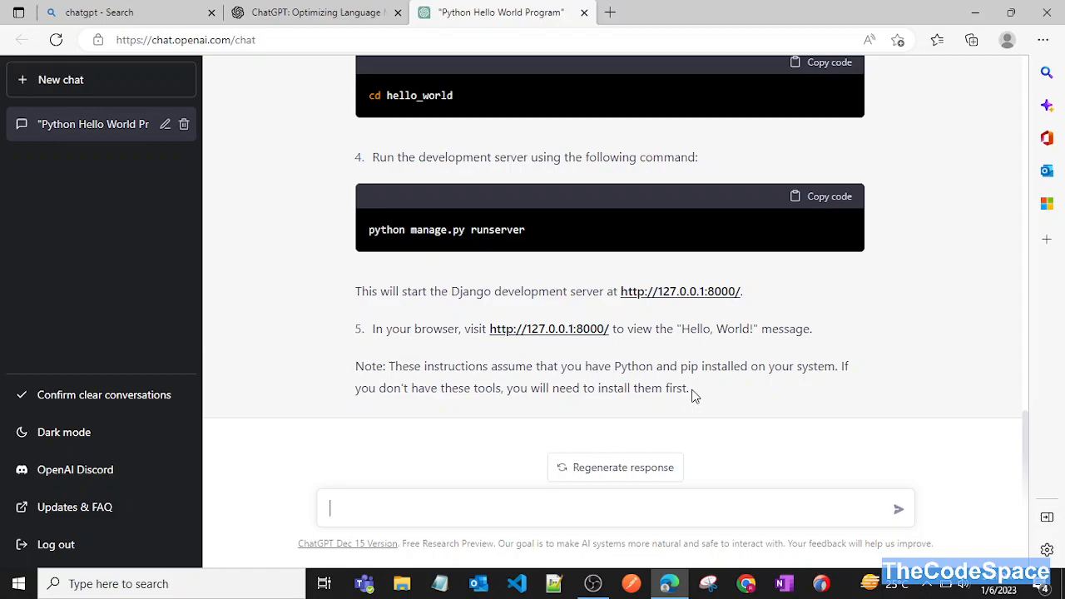